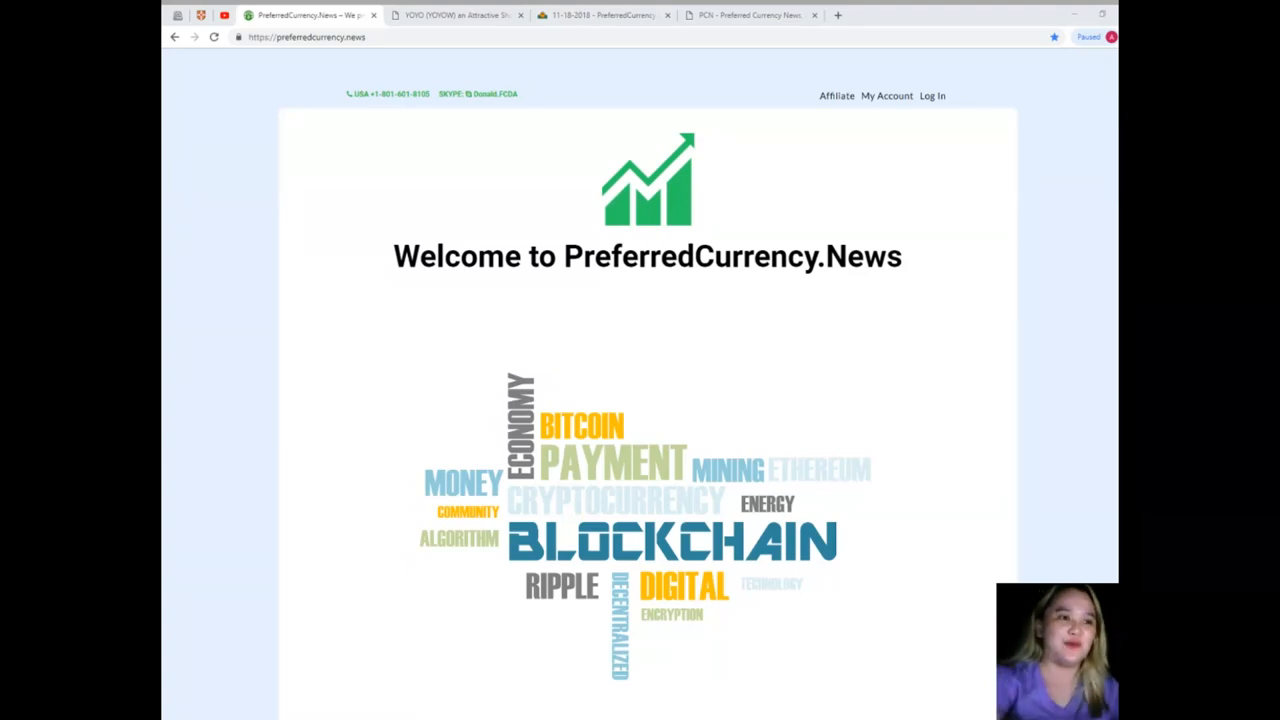
Switch to the PCN.today article 'YOYO (YOYOW) an Attractive...' tab
click(465, 15)
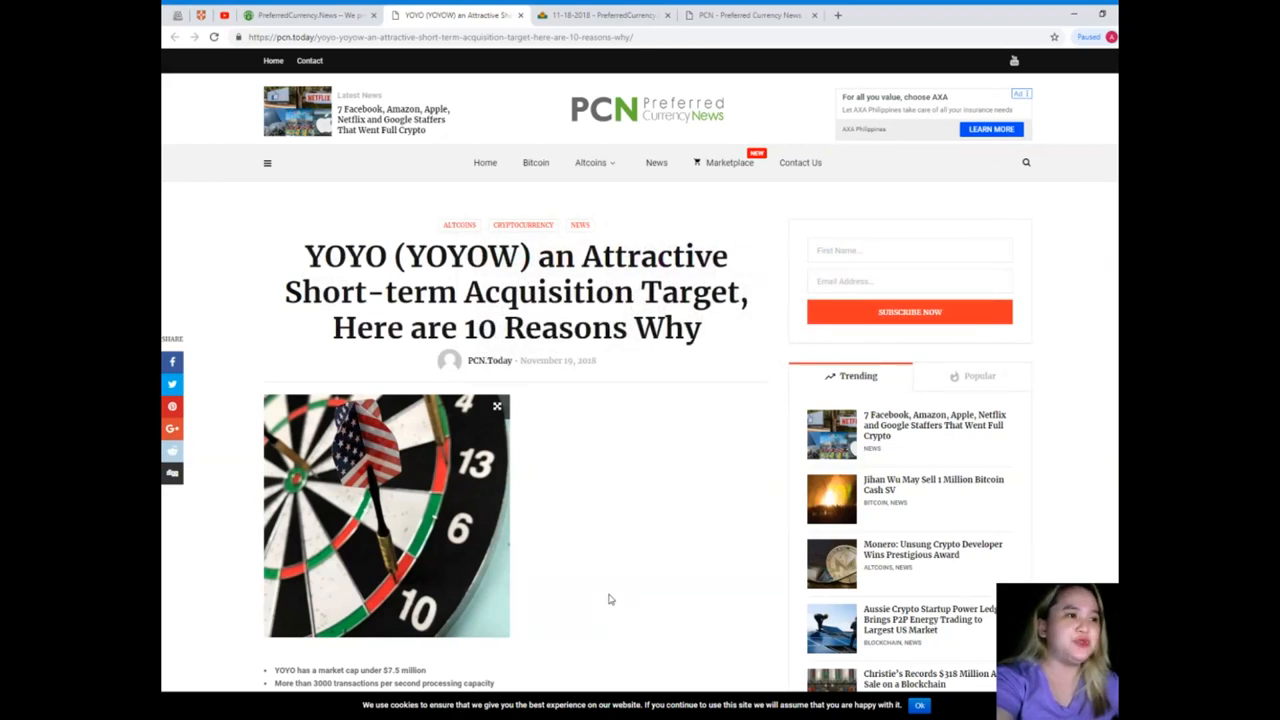
mouse_move(323, 272)
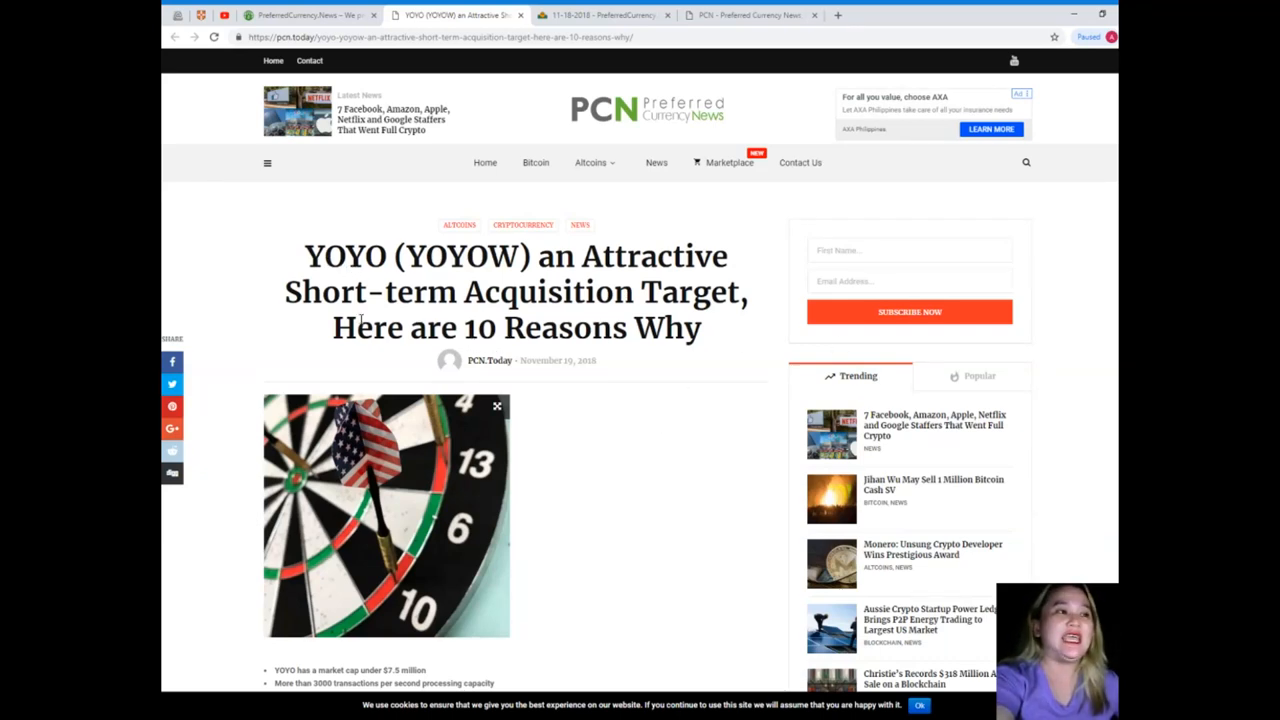
mouse_move(718, 415)
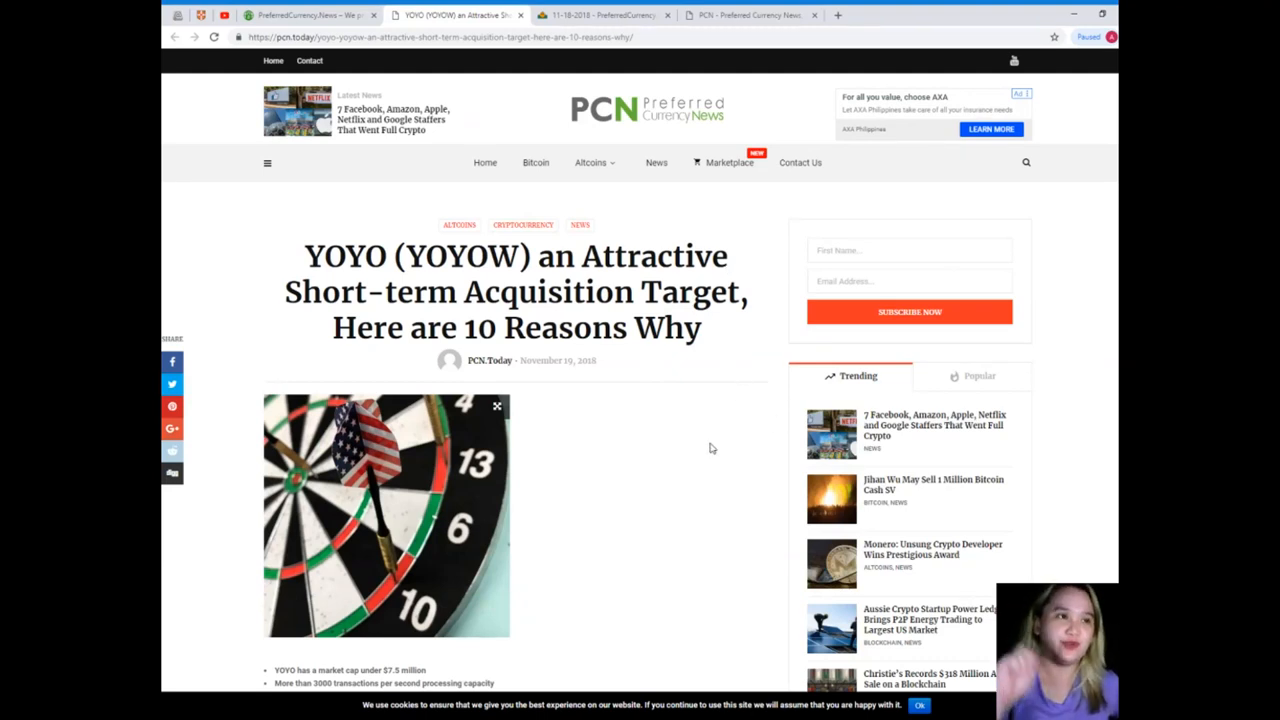
Scroll through the YOYO article's ten-reasons list and explanatory paragraphs
scroll(down, 3)
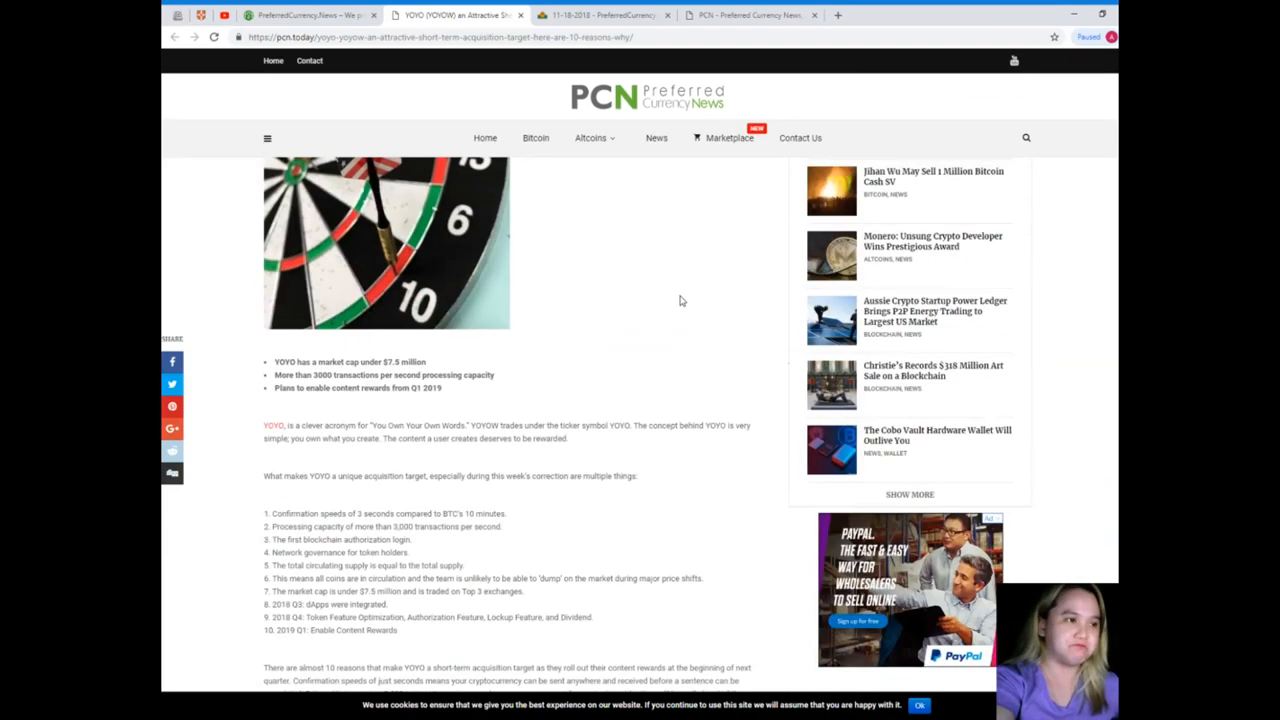
scroll(down, 3)
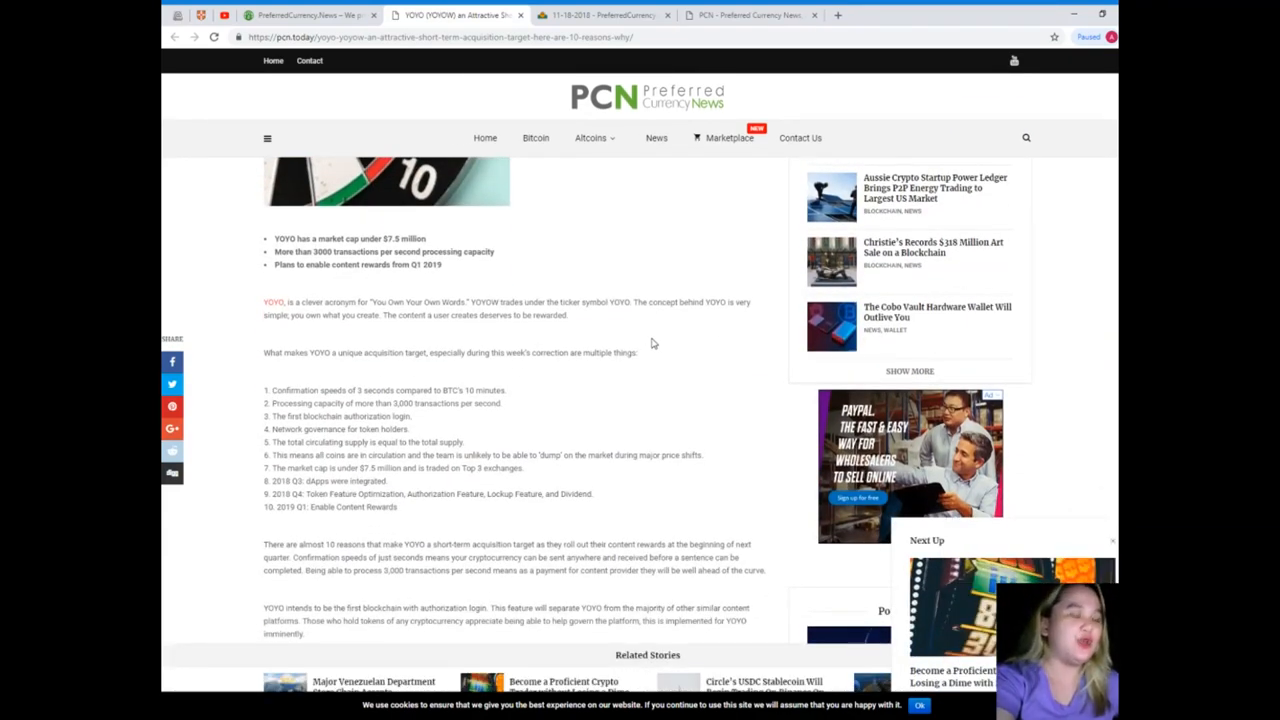
mouse_move(643, 340)
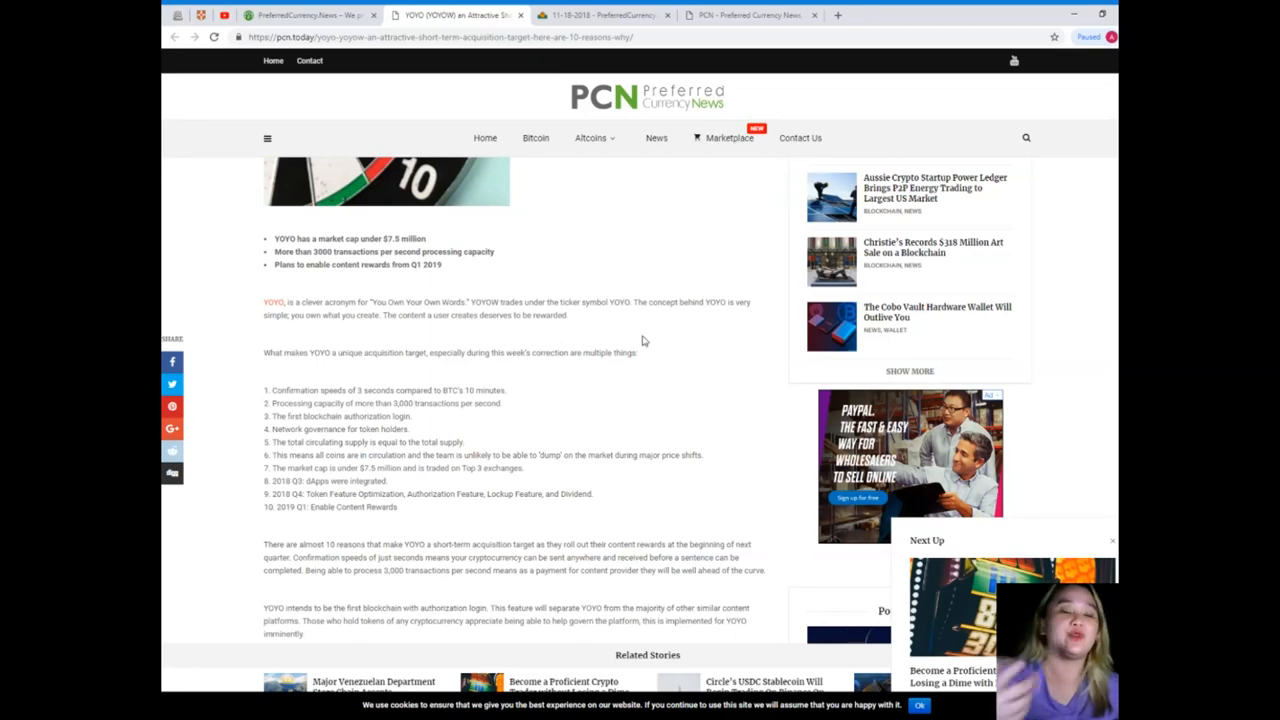
scroll(down, 3)
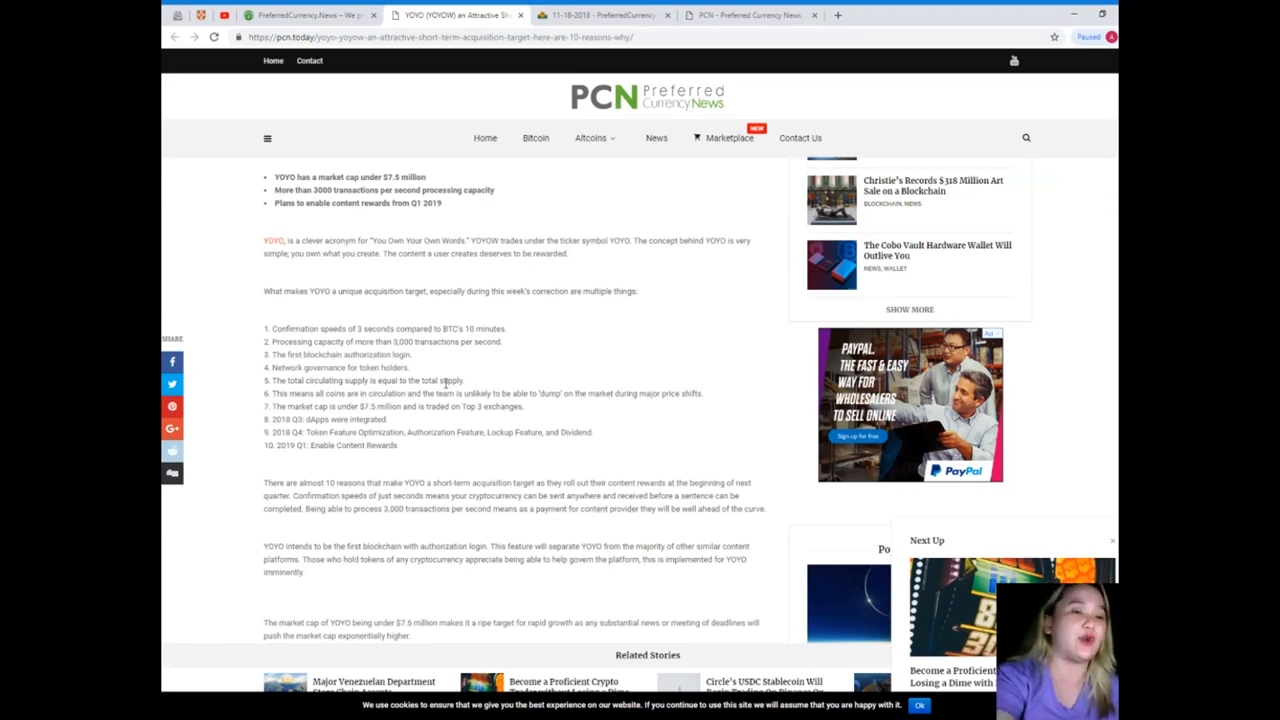
scroll(down, 3)
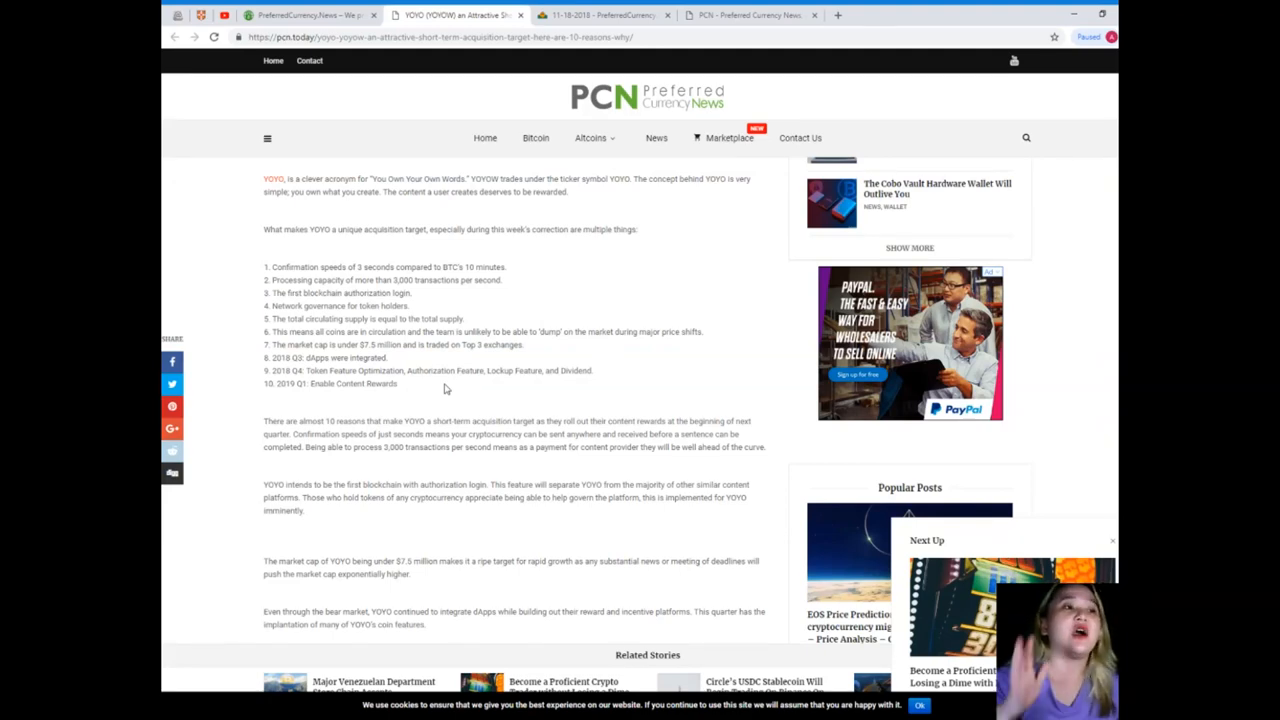
mouse_move(435, 383)
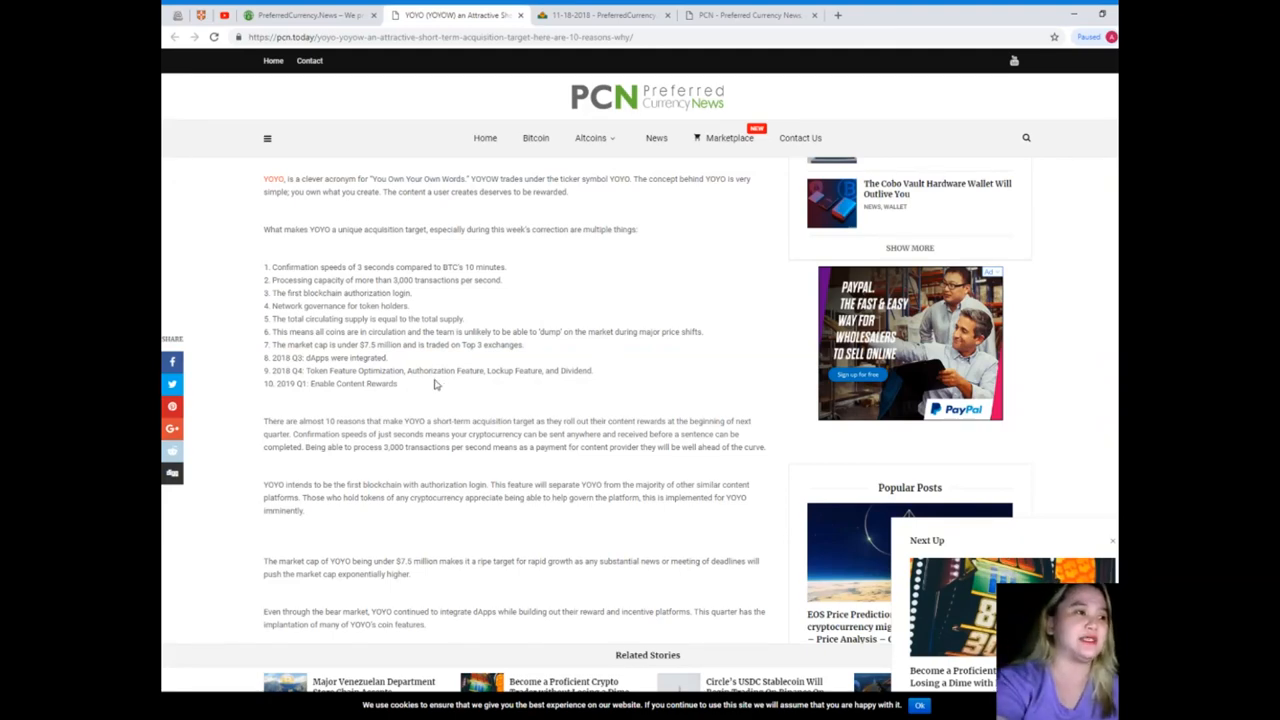
scroll(down, 3)
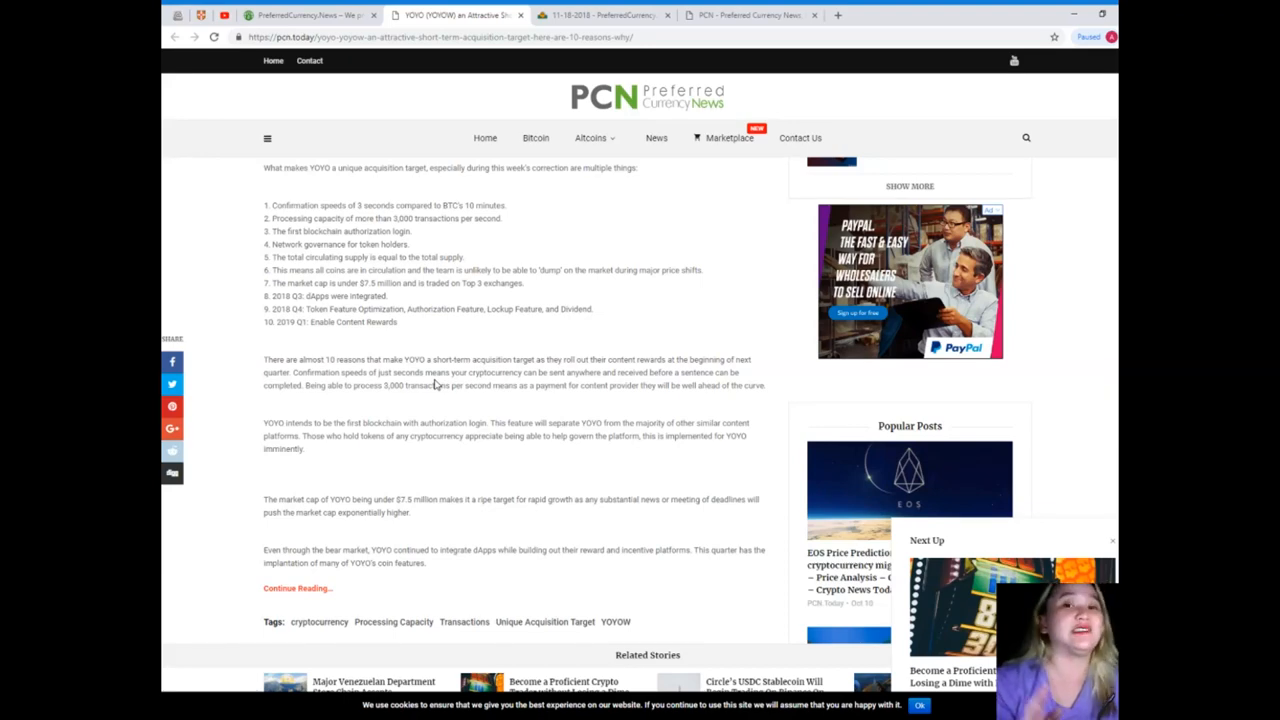
Scroll to the article's tags and next/previous links, then back to the headline
scroll(down, 3)
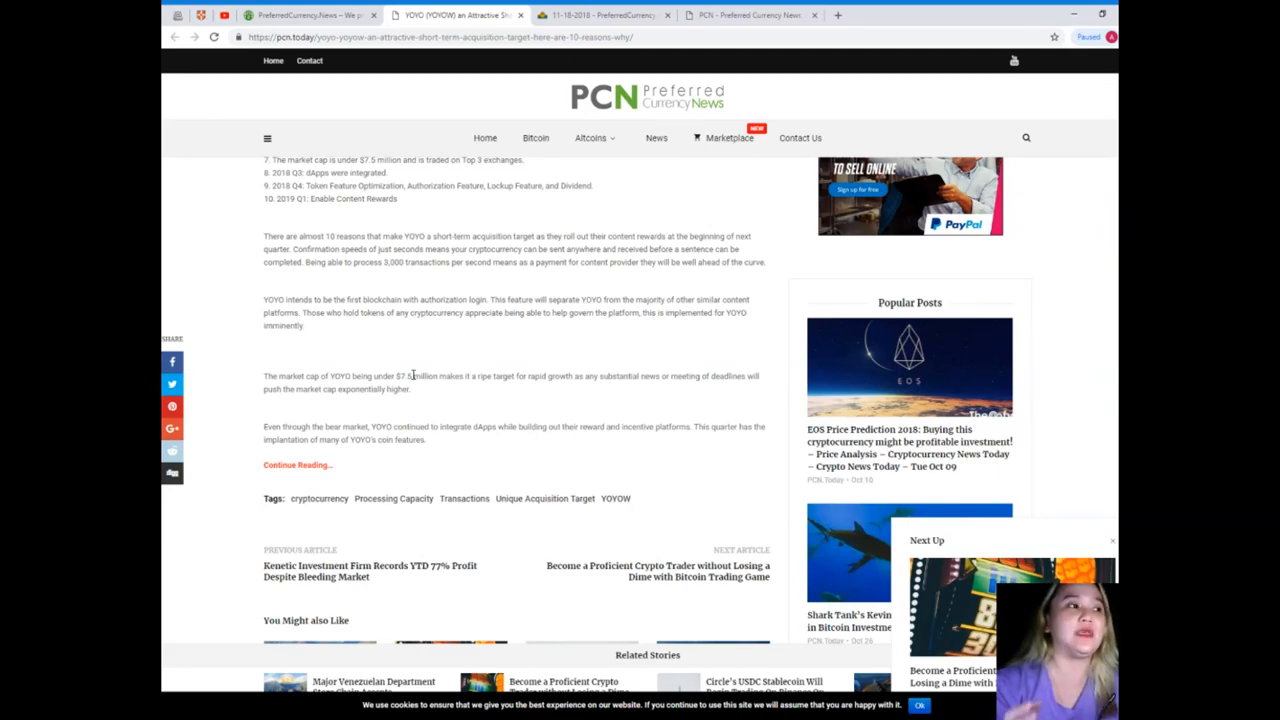
scroll(down, 3)
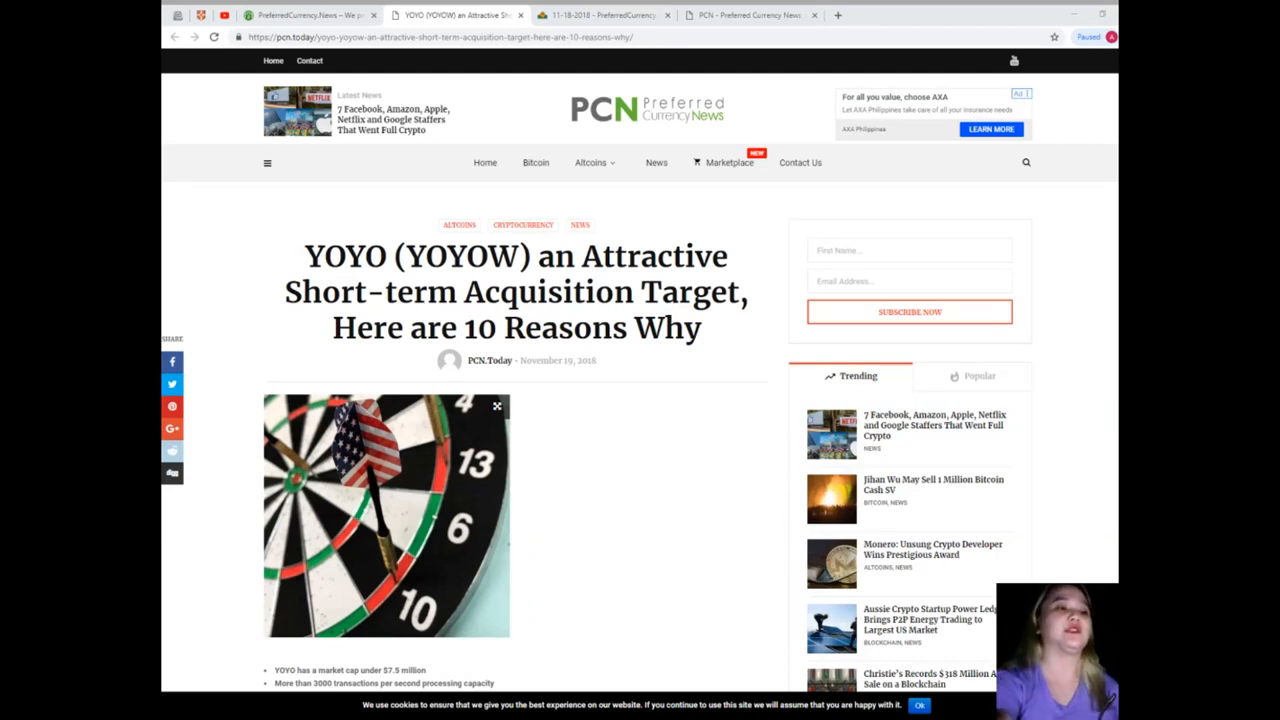
Return to the PreferredCurrency.News welcome page
scroll(down, 3)
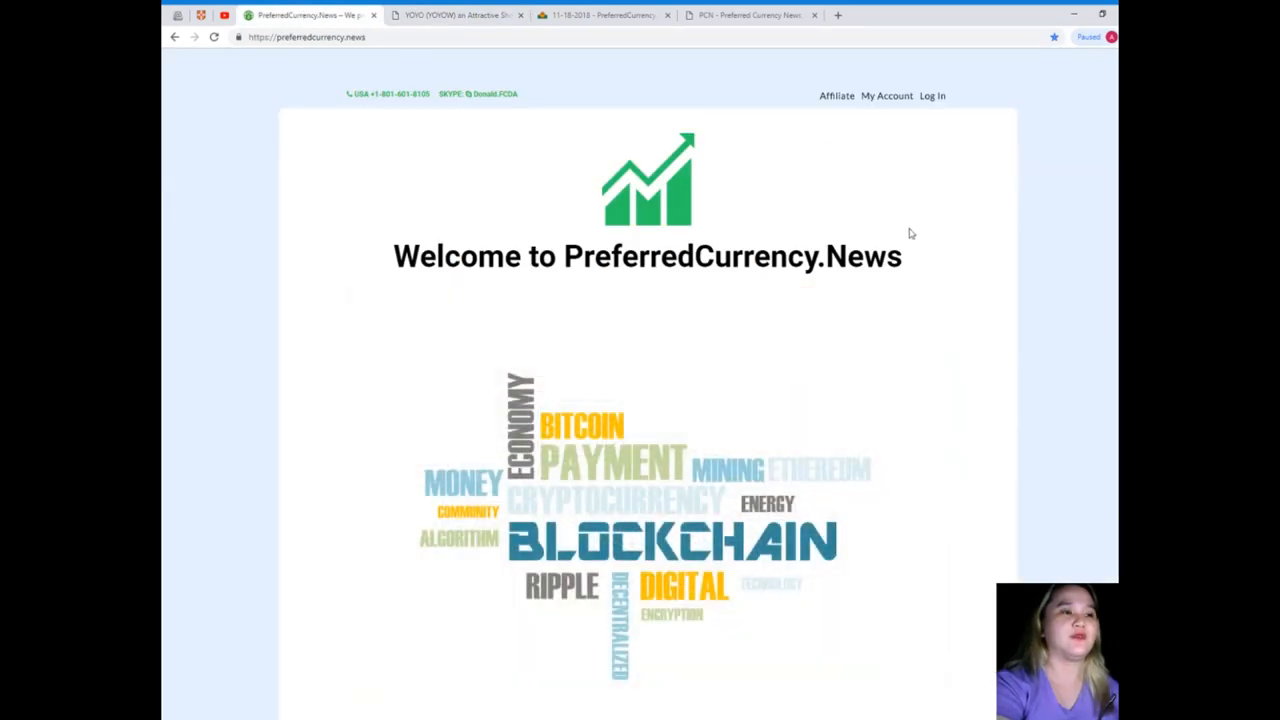
mouse_move(951, 279)
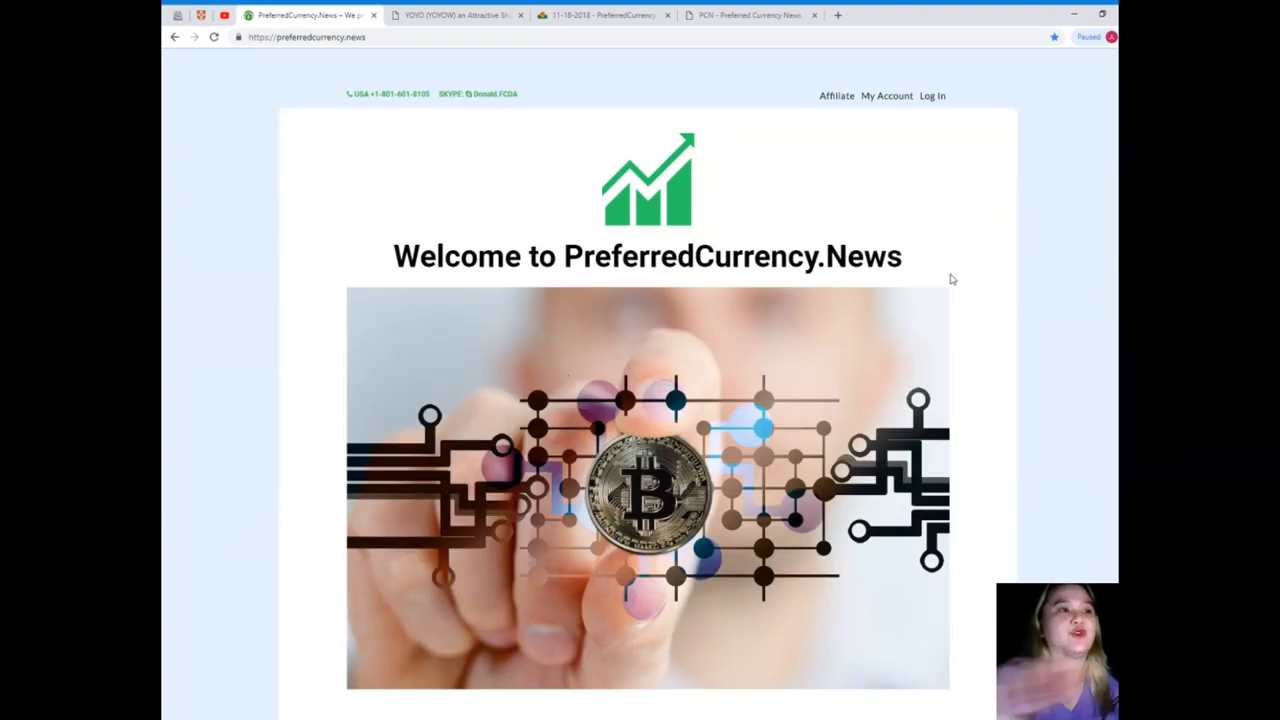
Scroll the homepage to the Subscribe Now pricing and What we do? video sections
scroll(down, 3)
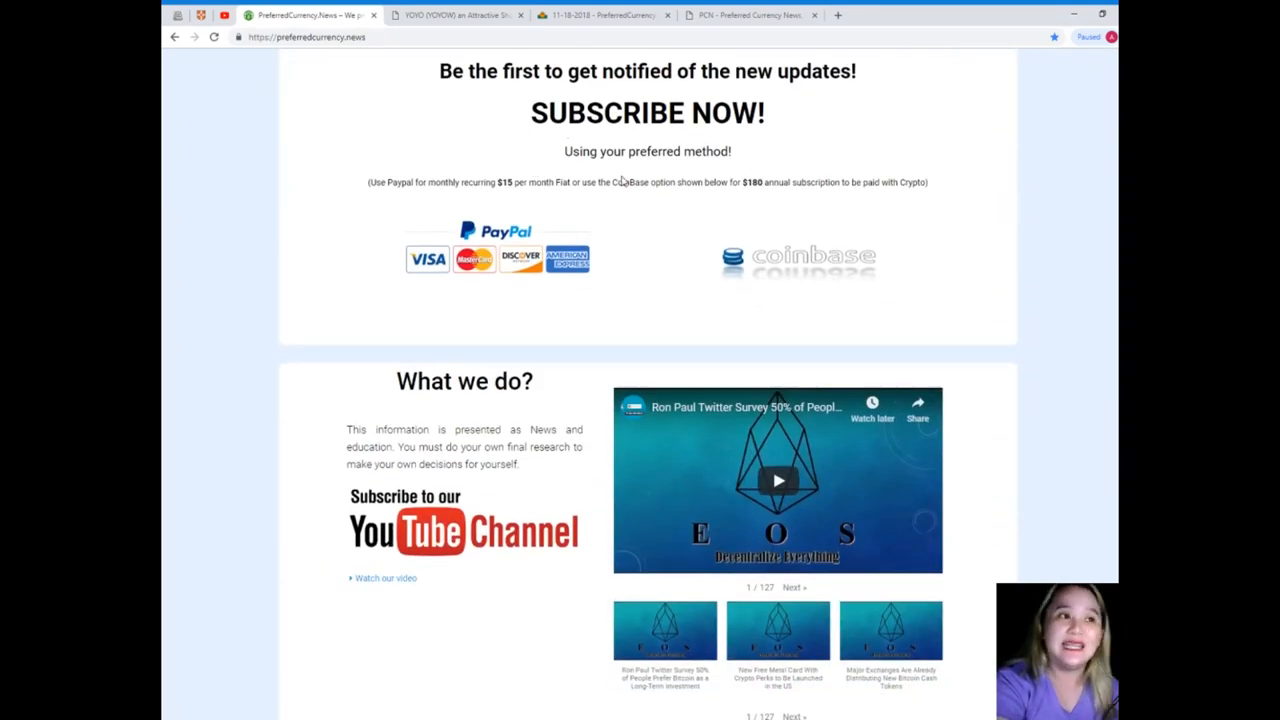
scroll(up, 3)
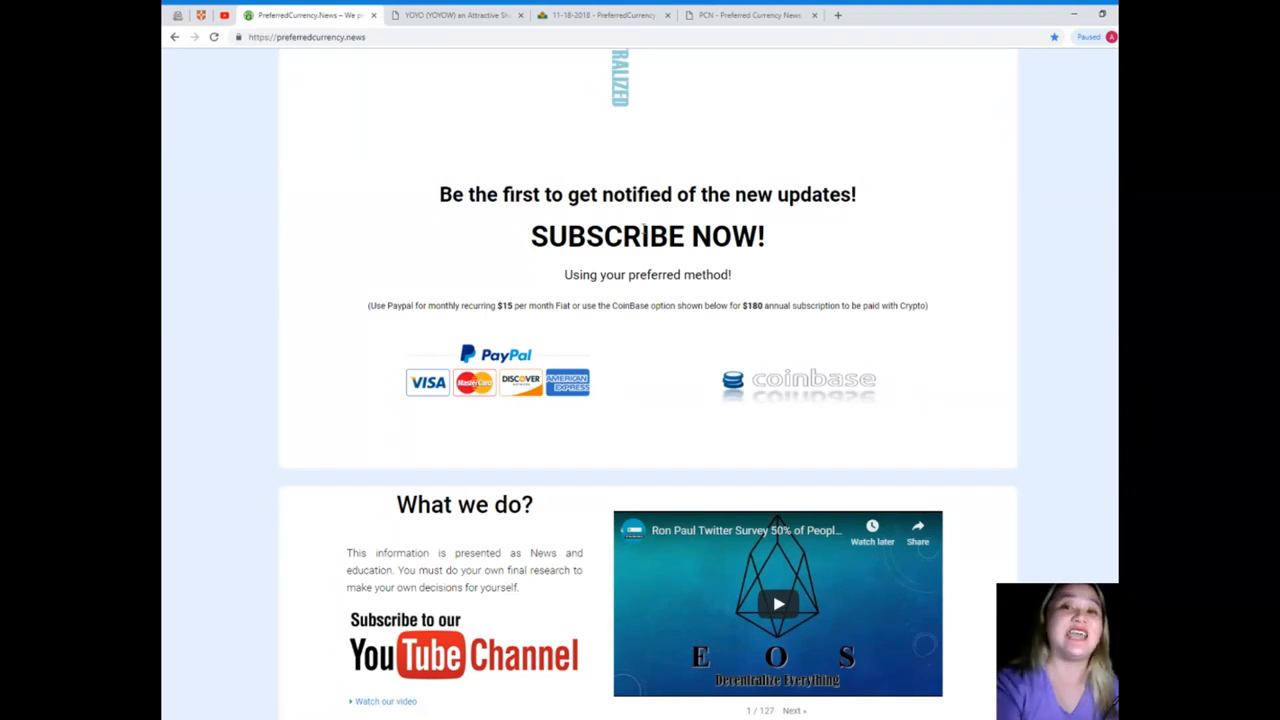
scroll(down, 3)
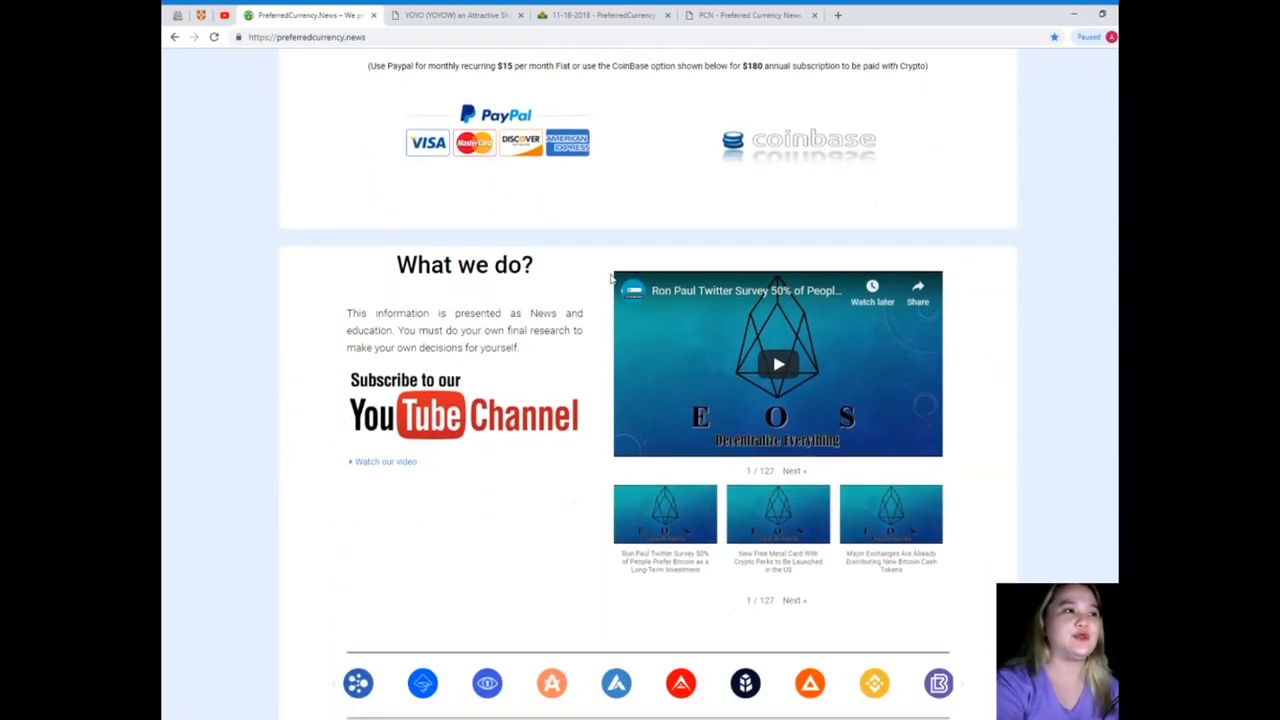
scroll(up, 3)
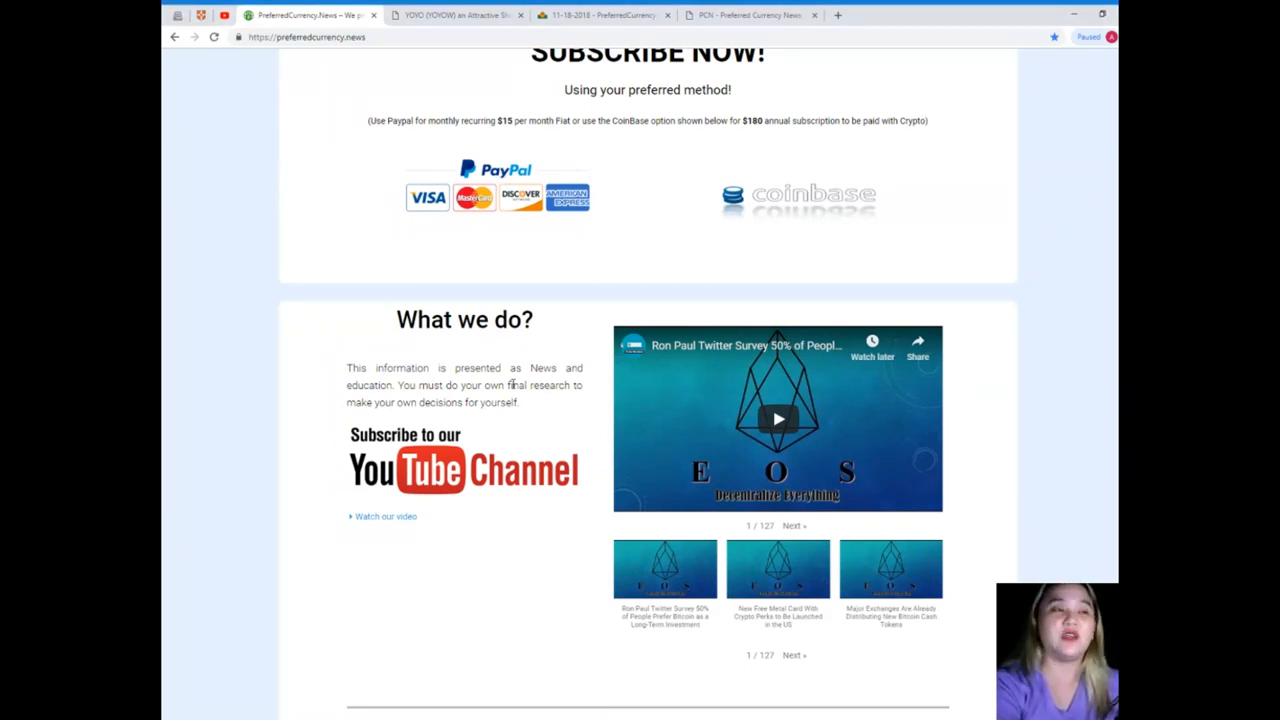
mouse_move(825, 163)
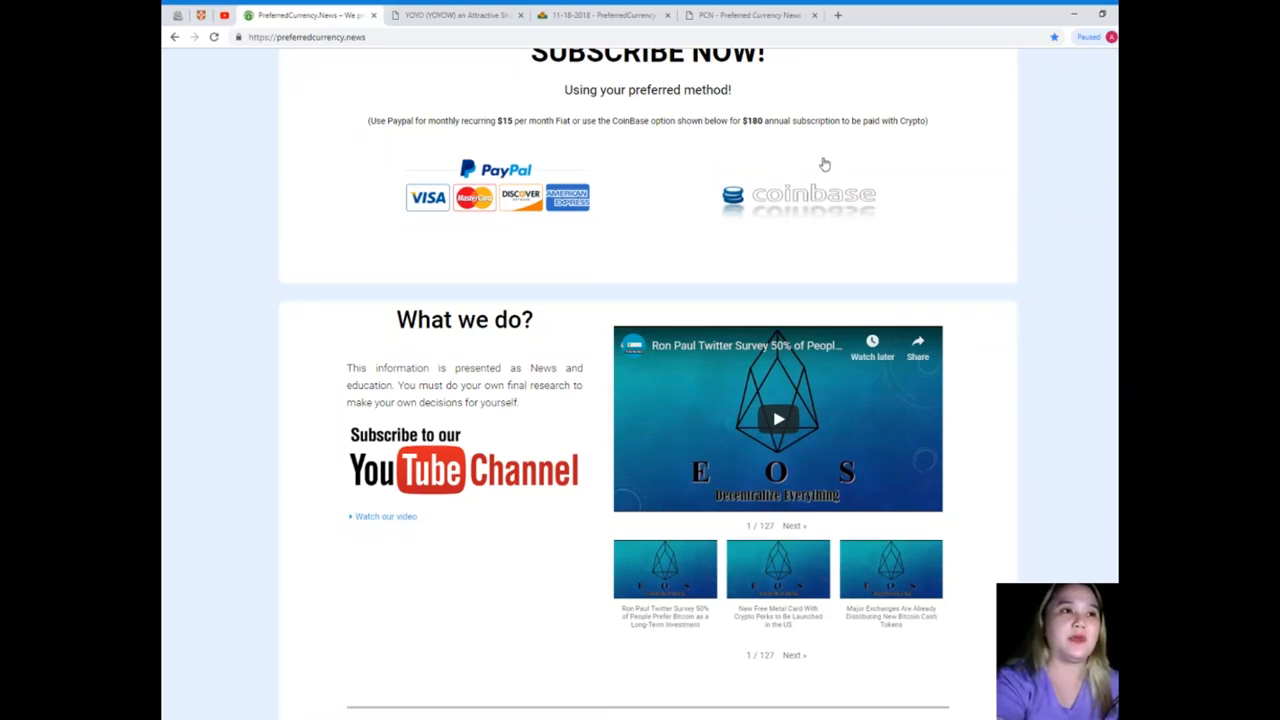
mouse_move(792, 200)
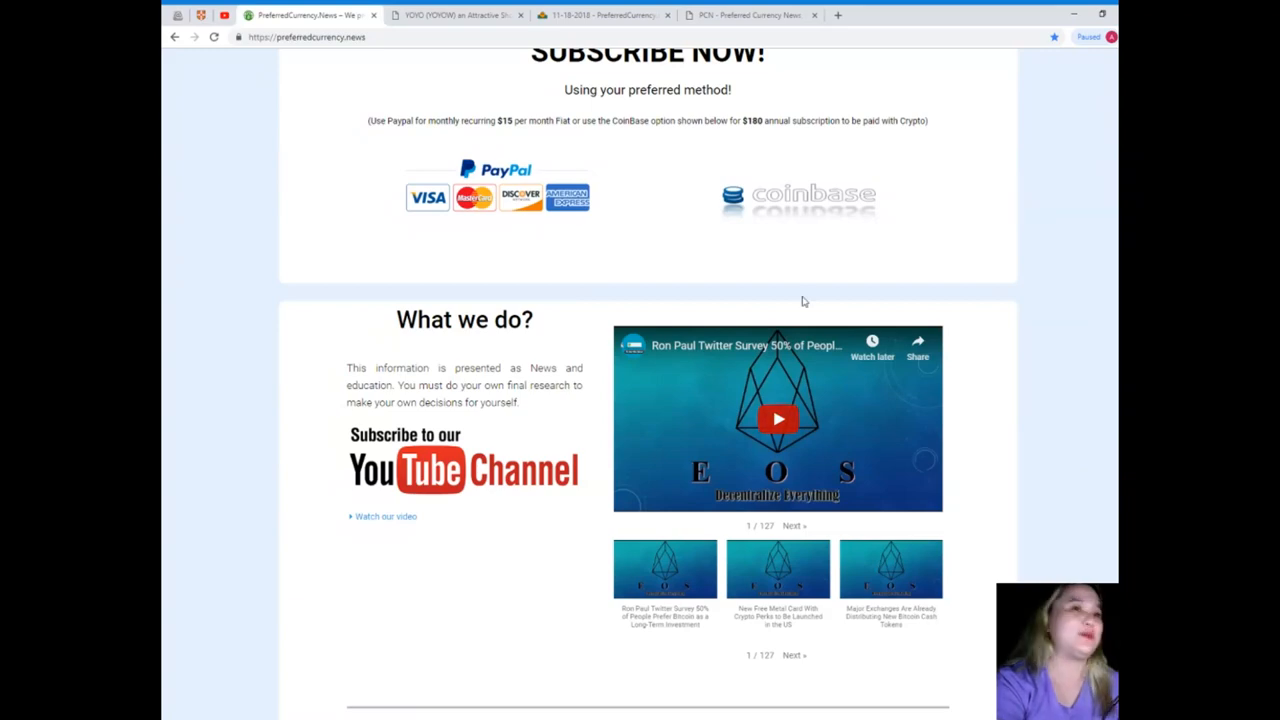
Scroll down through Contact Us and testimonials, then back up to the welcome banner
scroll(down, 3)
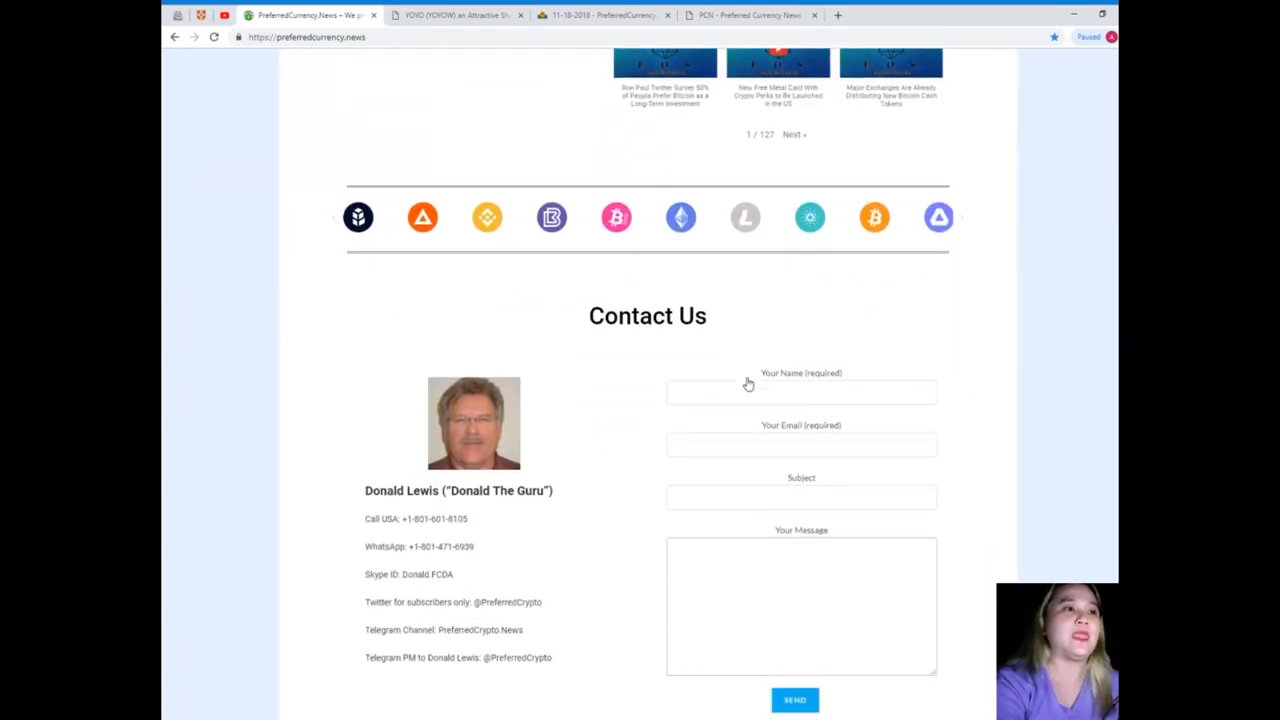
scroll(down, 3)
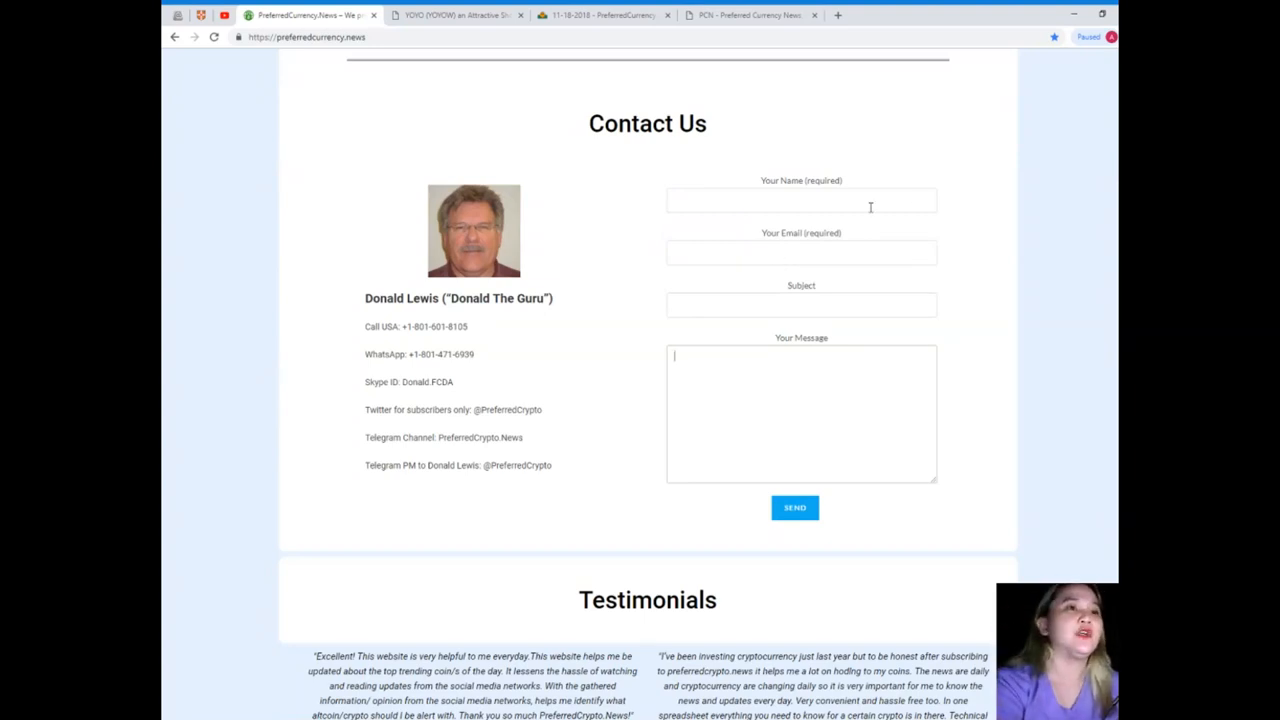
mouse_move(873, 400)
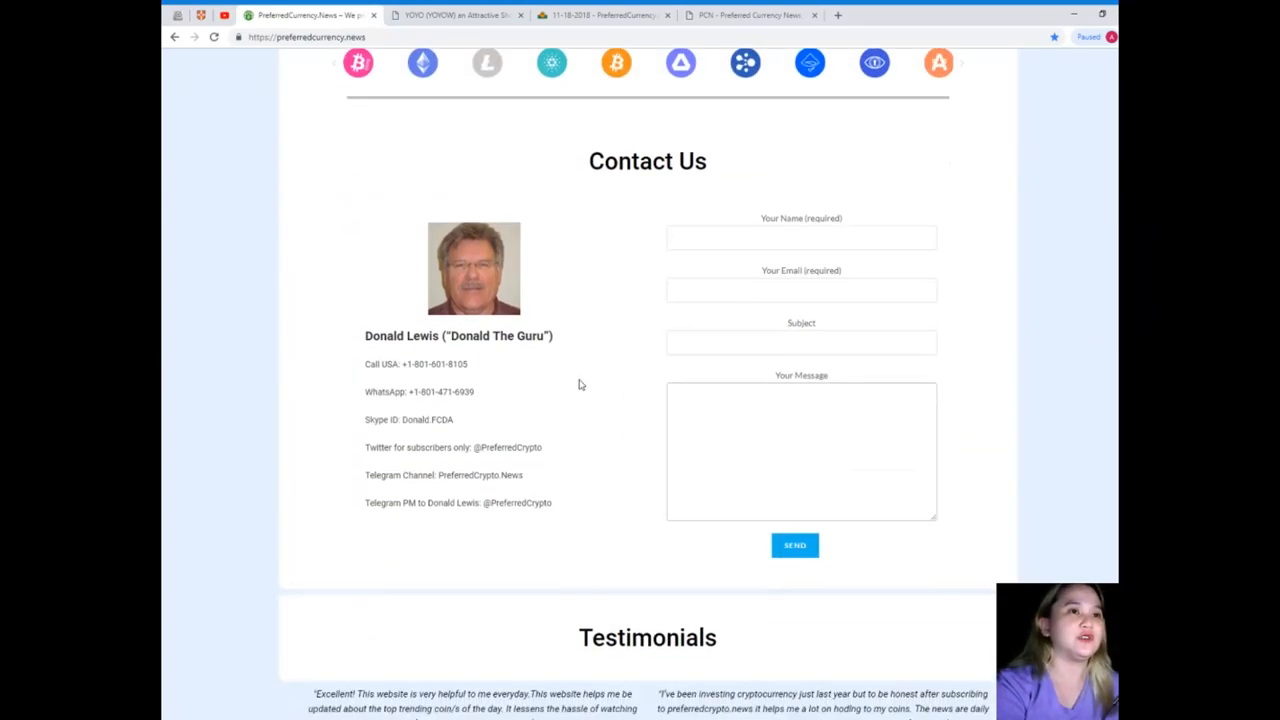
scroll(down, 3)
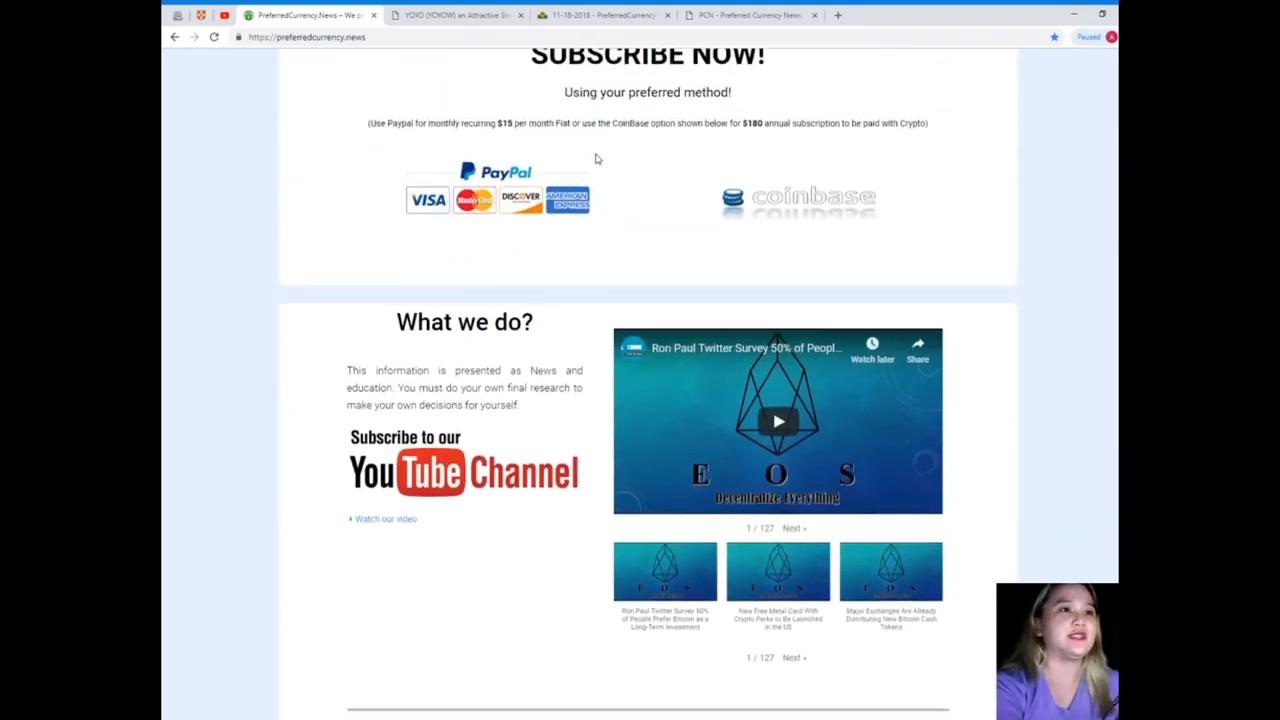
scroll(up, 3)
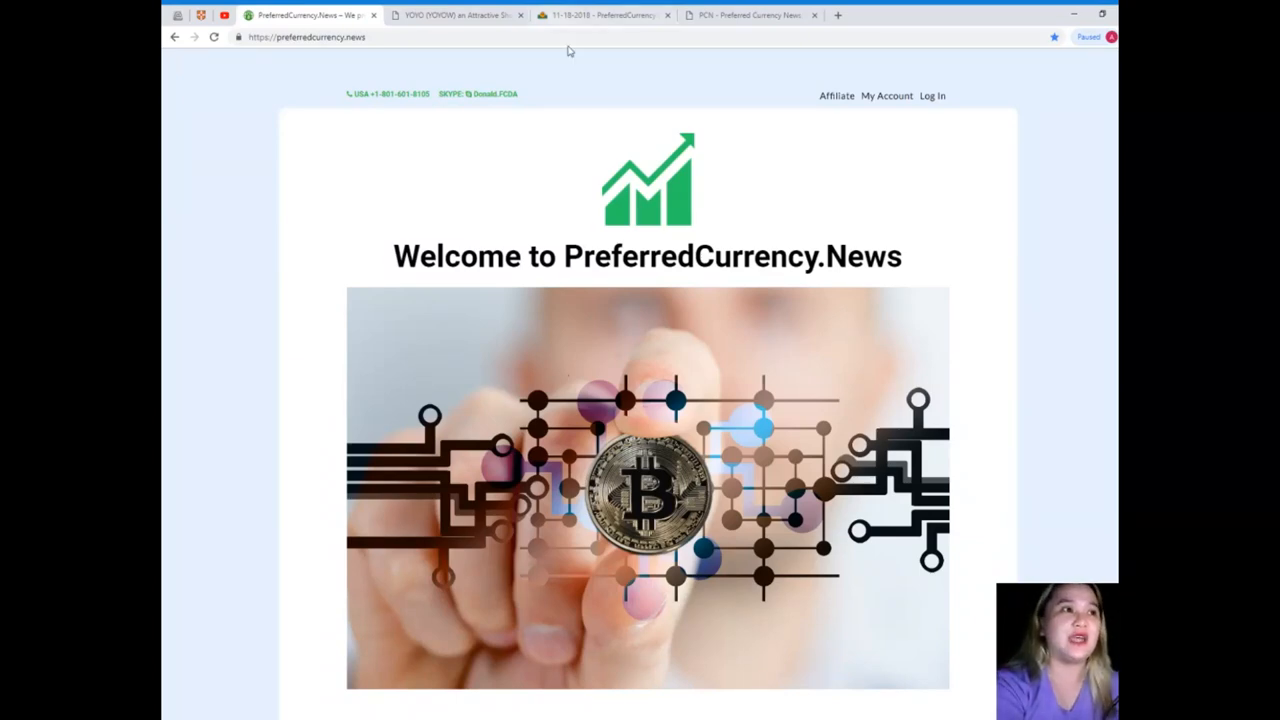
Open the 19 November 2018 archive issue and scroll through its Diceland stories
click(610, 15)
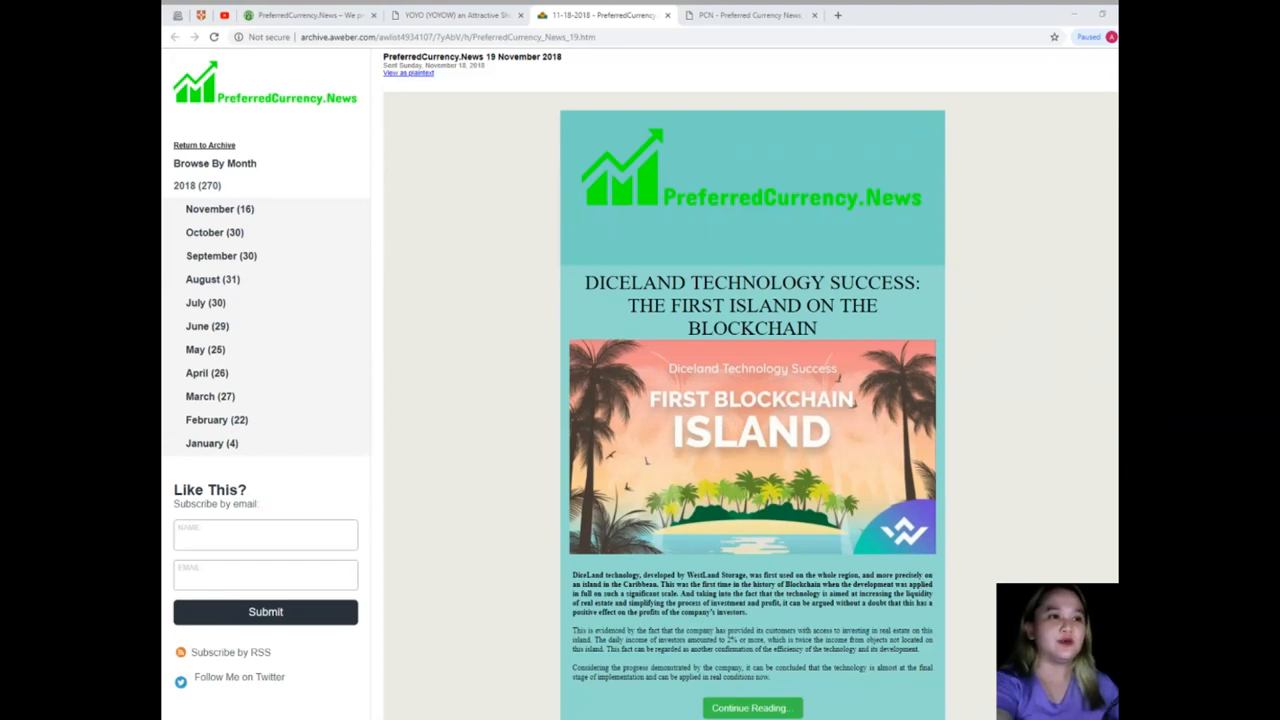
mouse_move(831, 408)
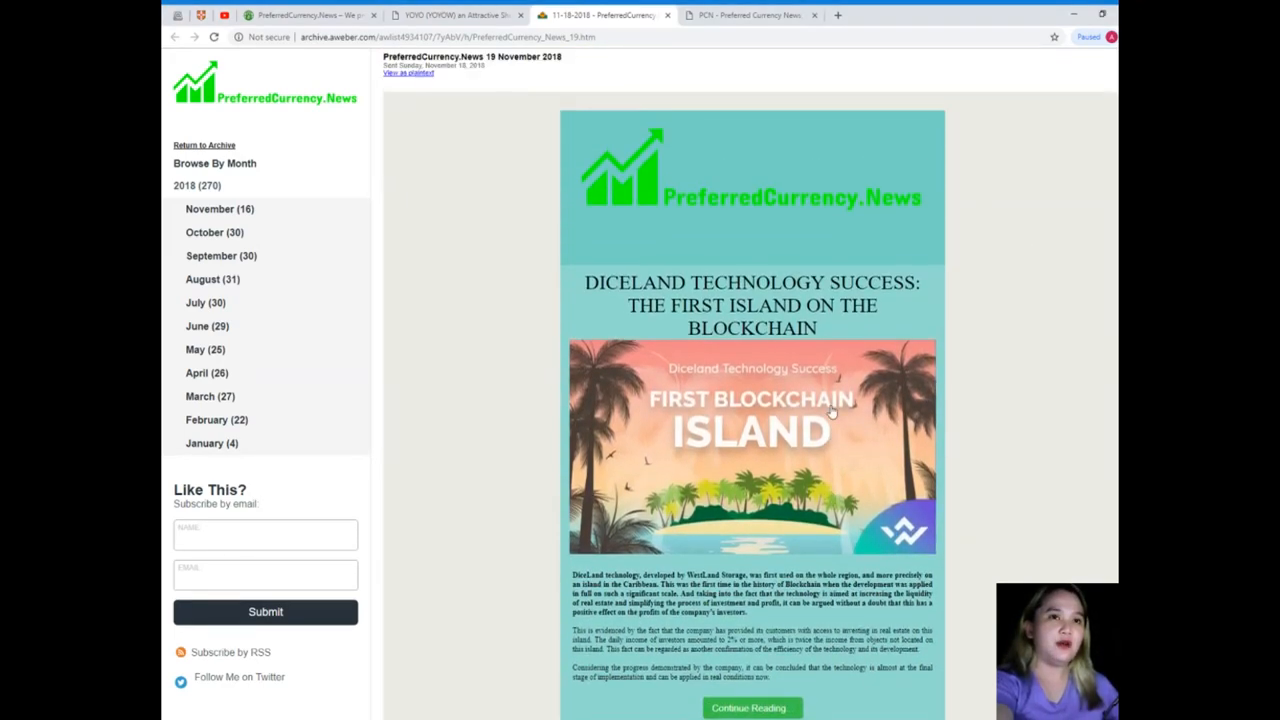
scroll(down, 3)
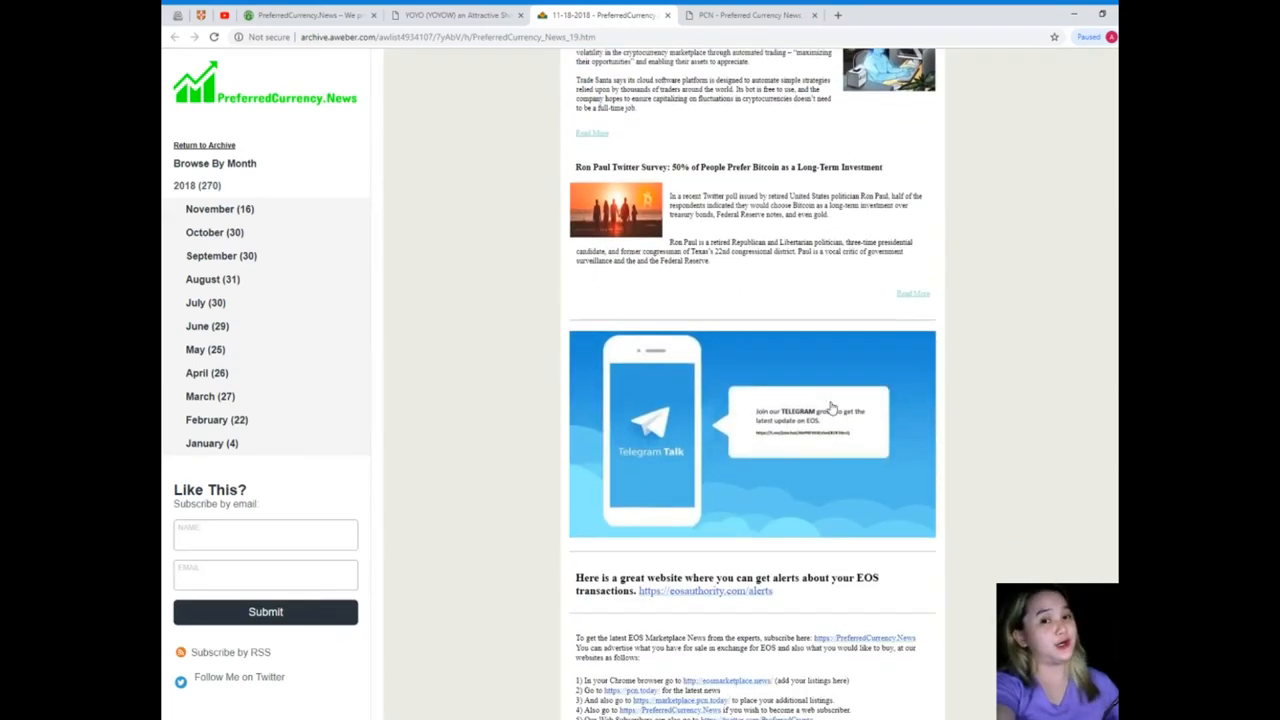
scroll(up, 3)
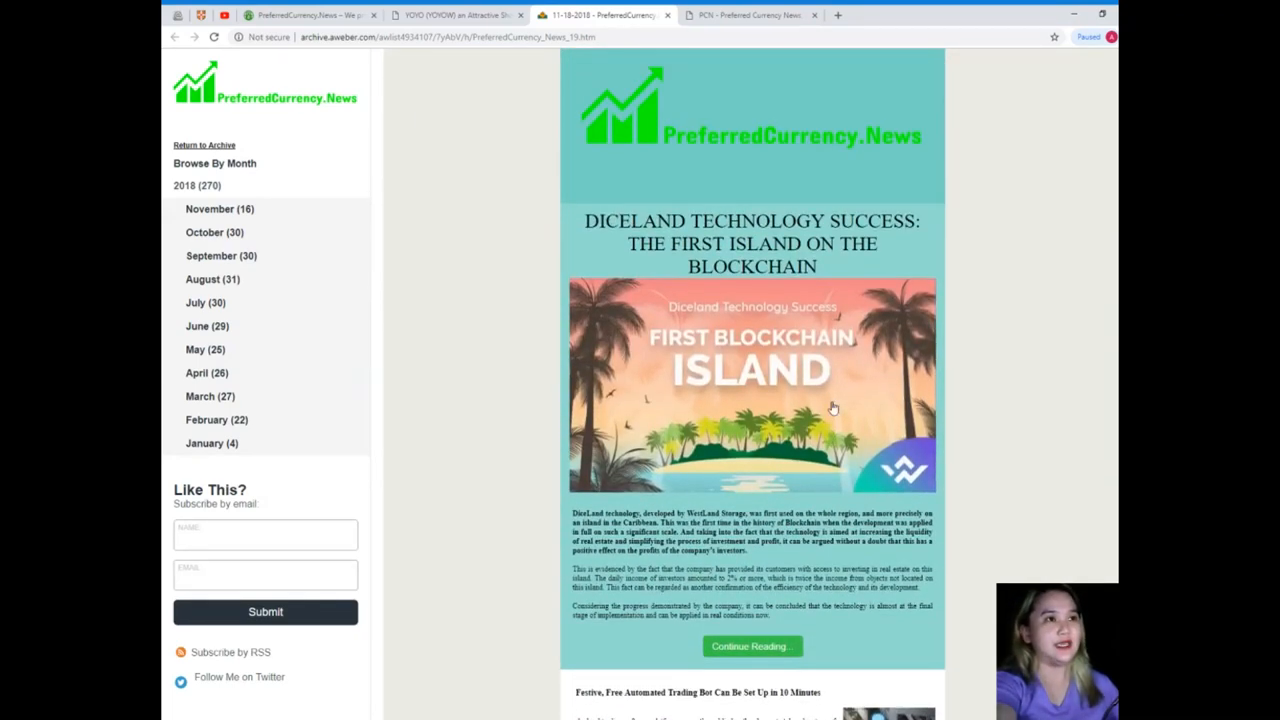
scroll(down, 3)
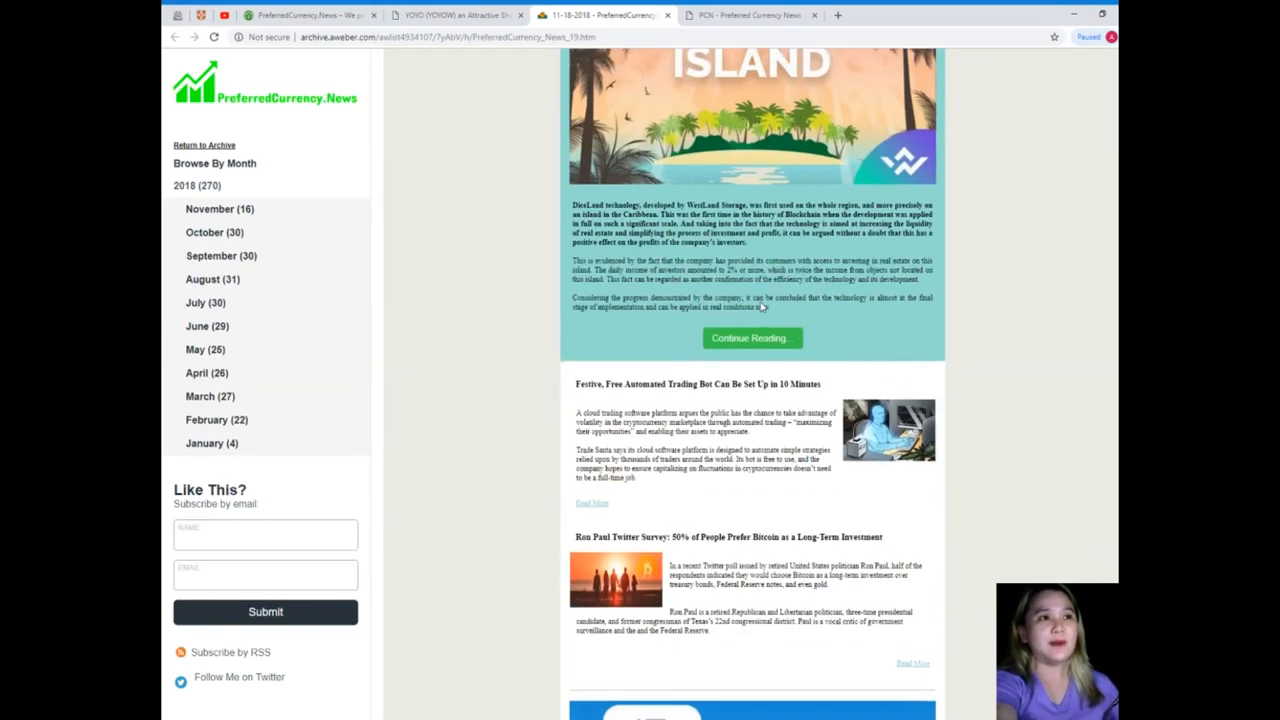
scroll(up, 3)
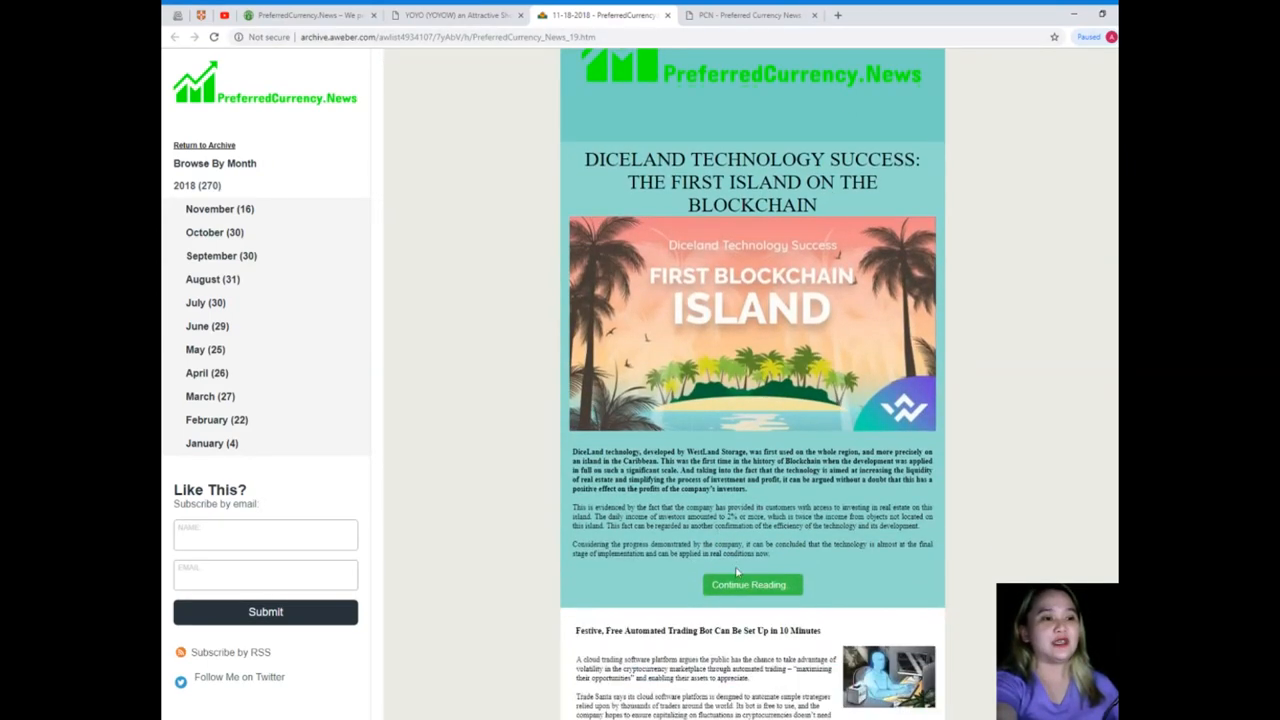
Browse the PCN.today homepage and show the Altcoins menu categories like Ethereum and Litecoin
click(745, 15)
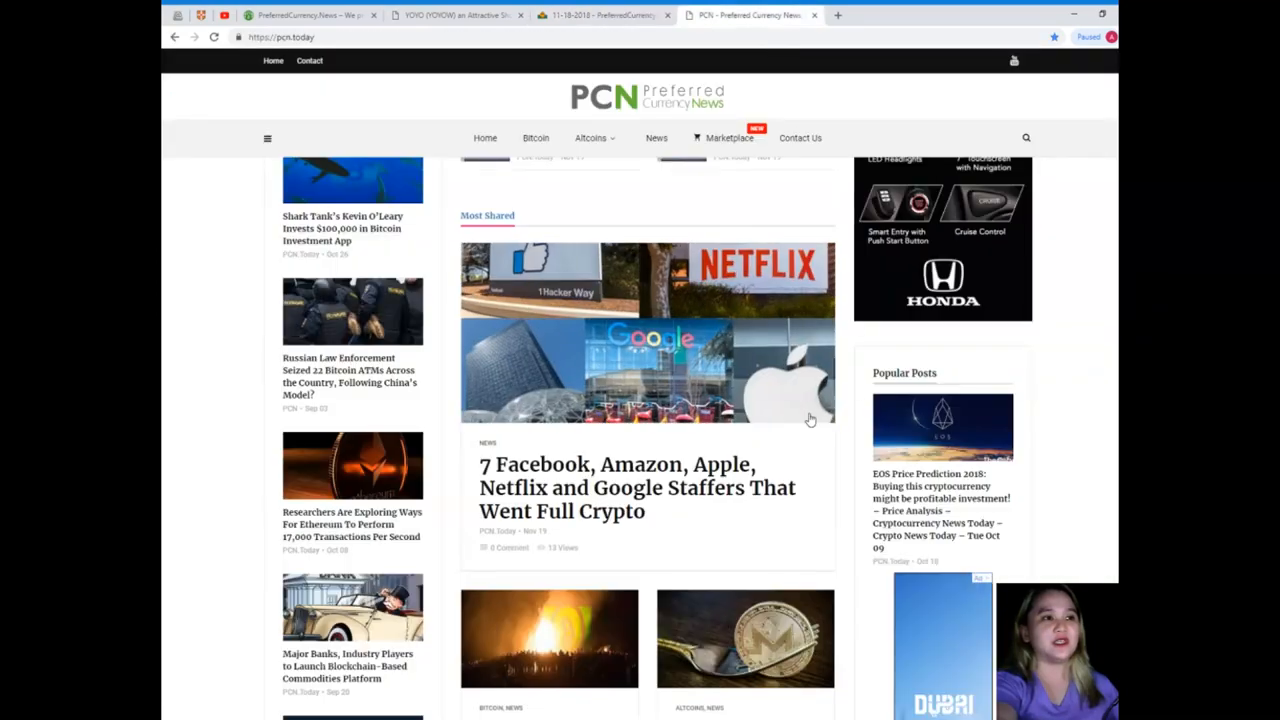
scroll(down, 3)
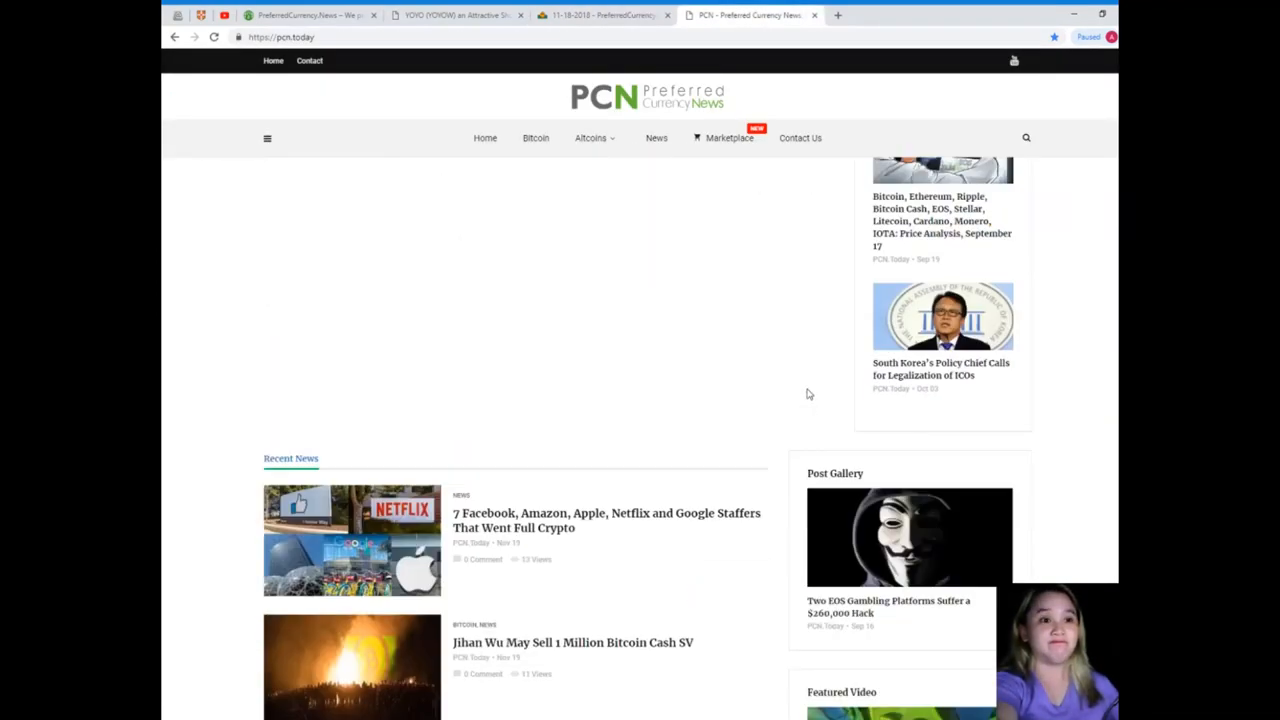
scroll(down, 3)
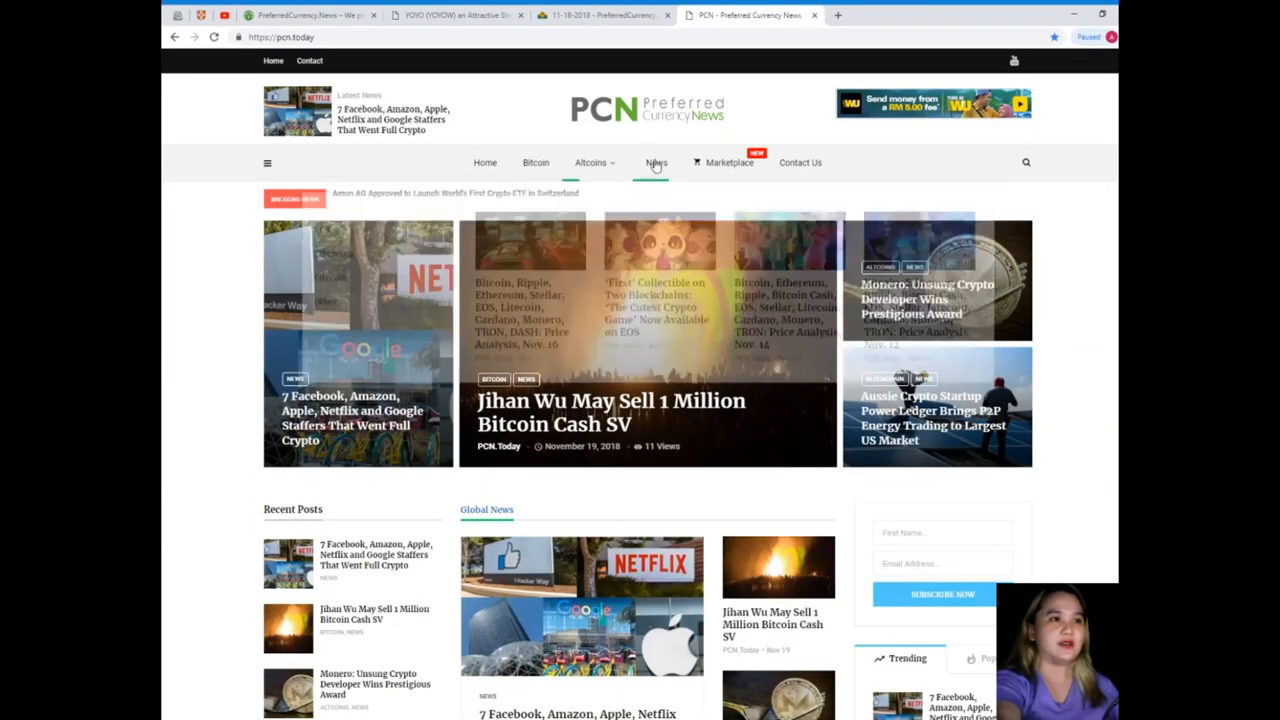
click(588, 162)
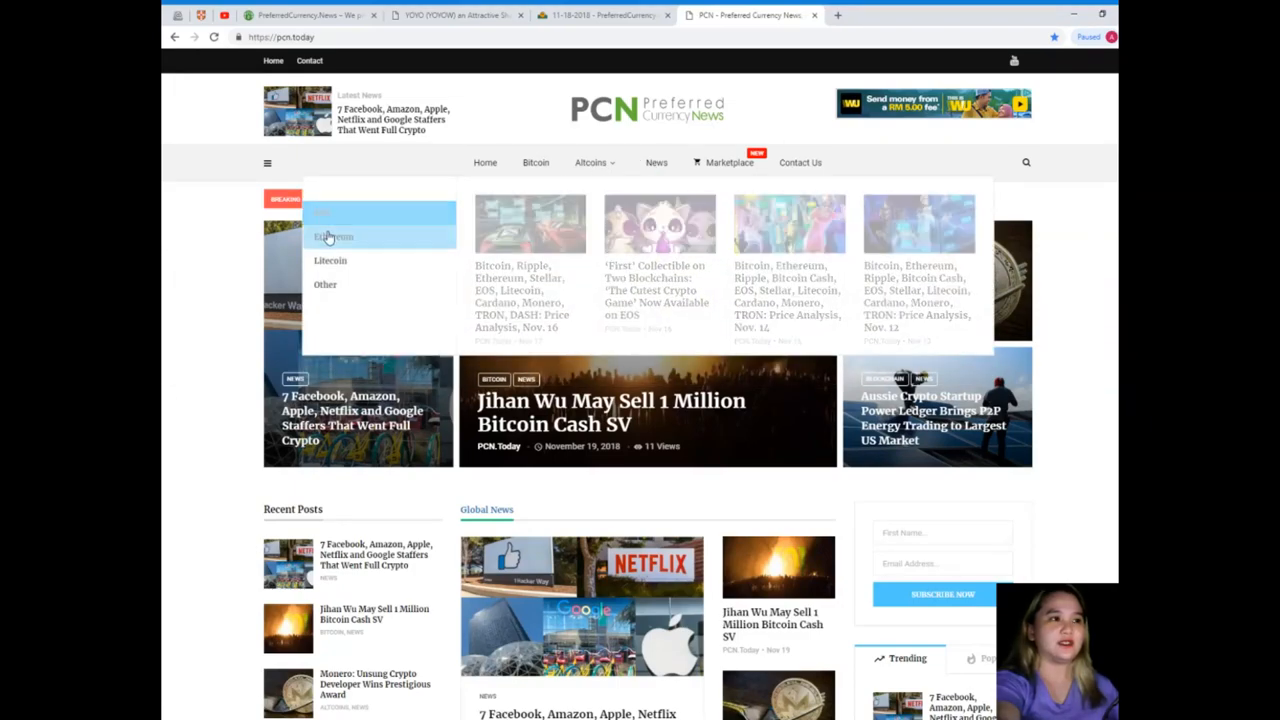
mouse_move(348, 261)
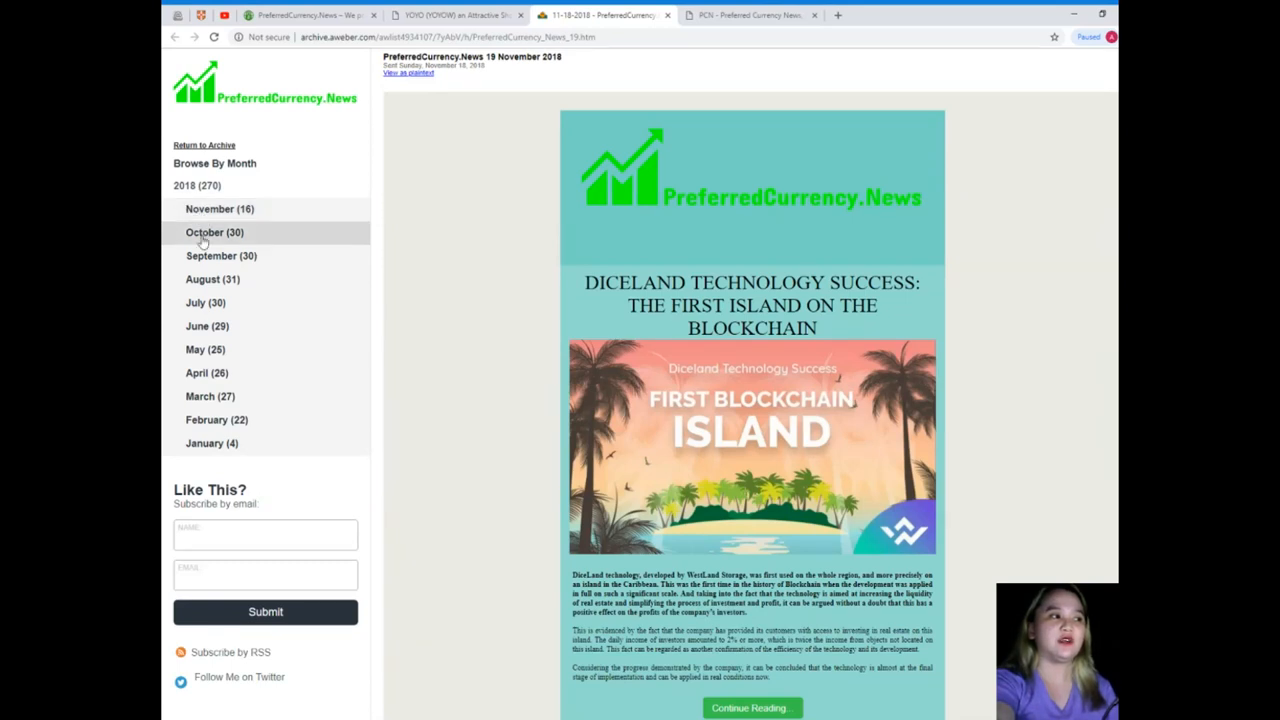
mouse_move(222, 188)
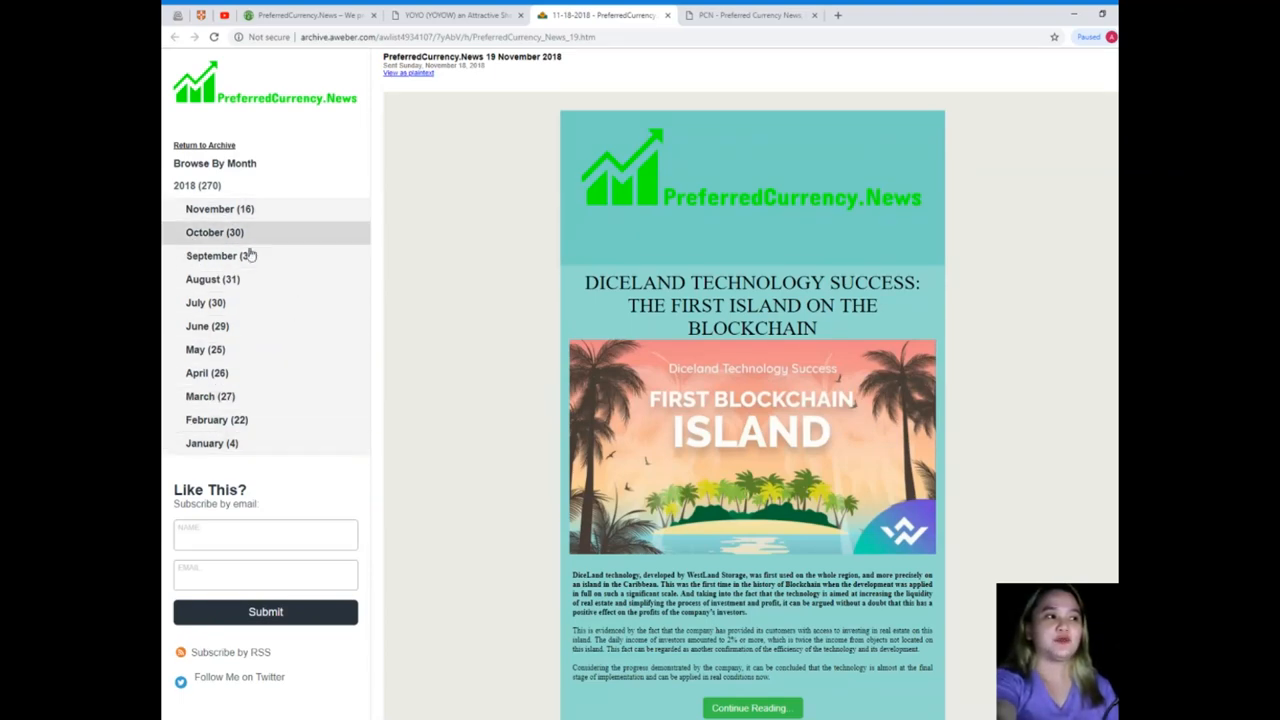
Scroll the archived issue down to Donald's Research List and its Open Spreadsheet button
scroll(down, 3)
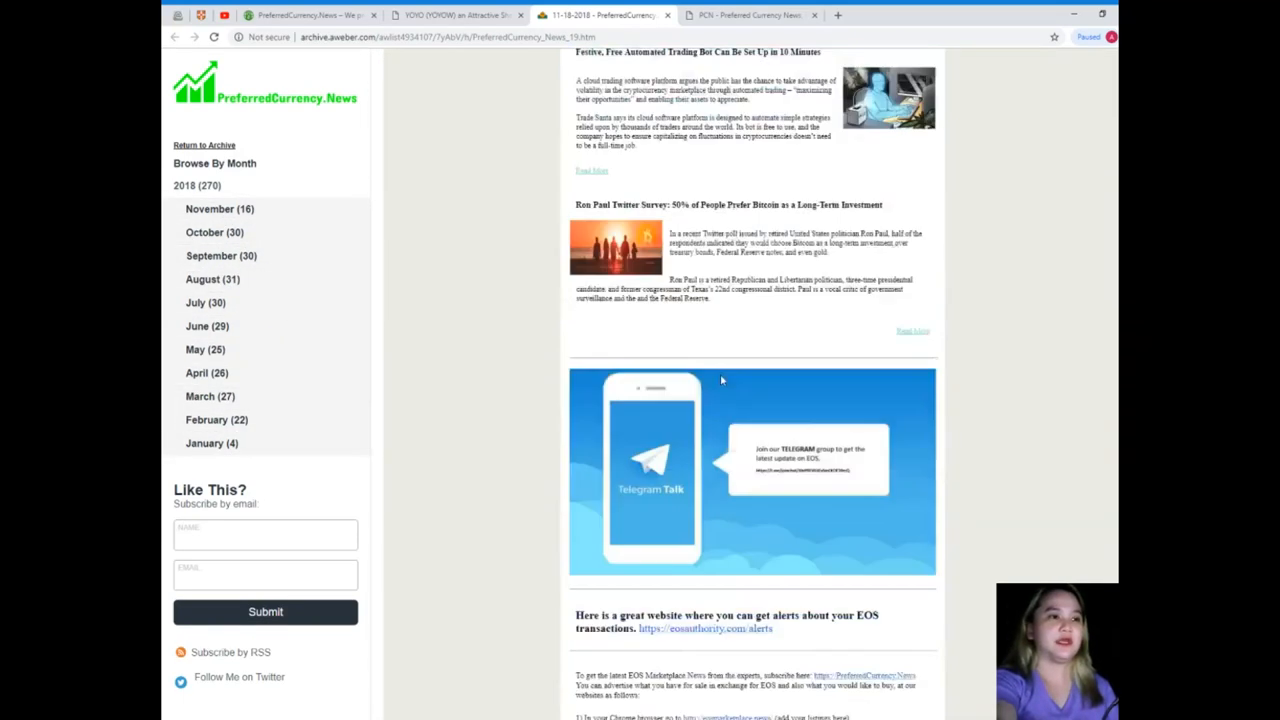
scroll(down, 3)
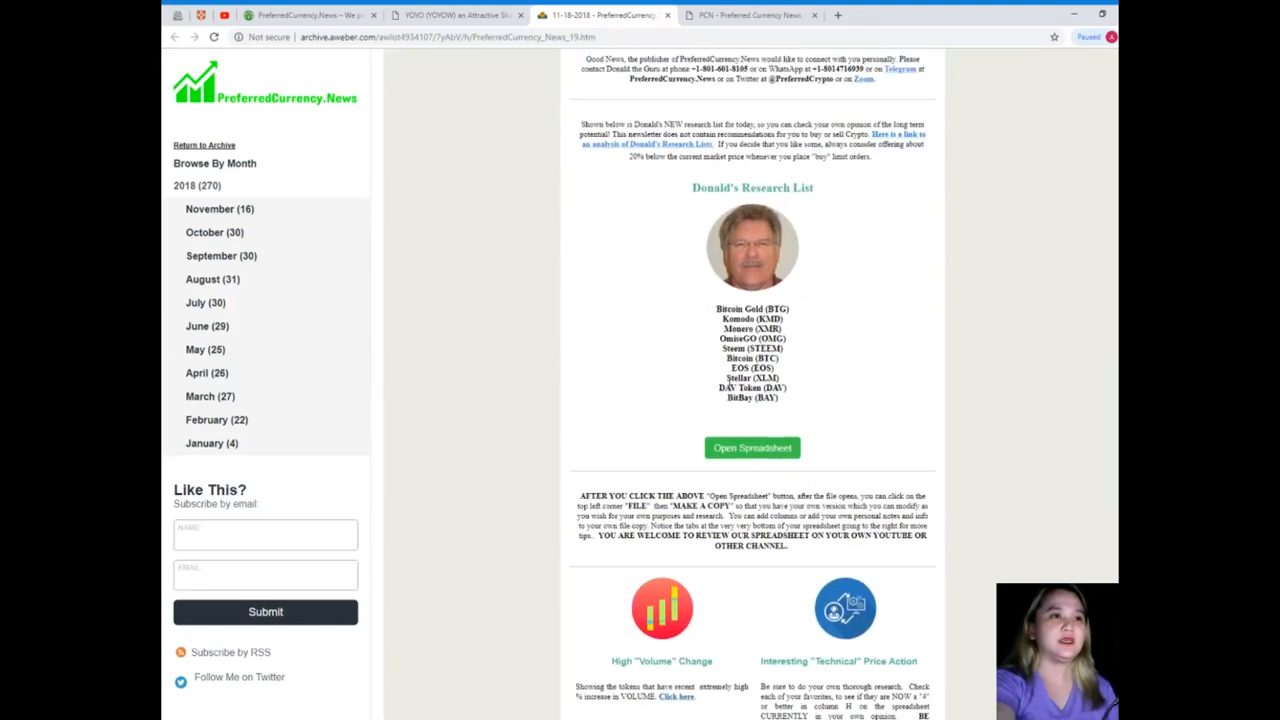
scroll(down, 3)
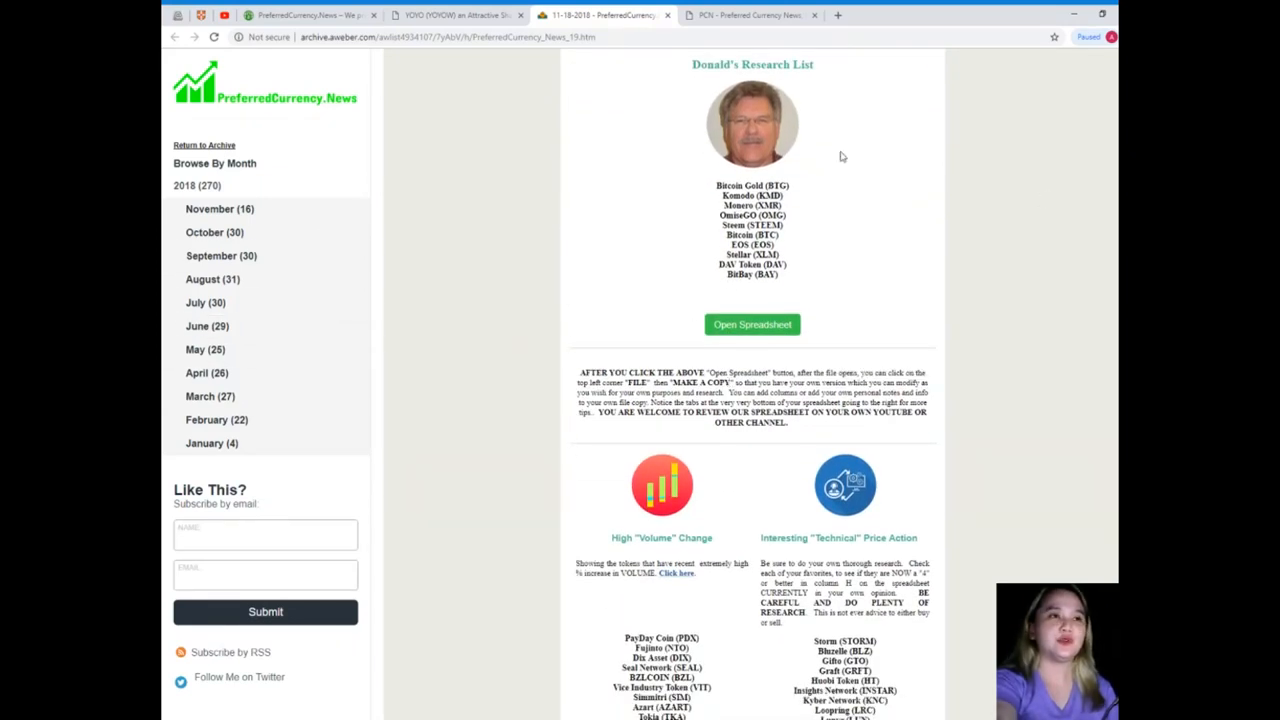
mouse_move(646, 144)
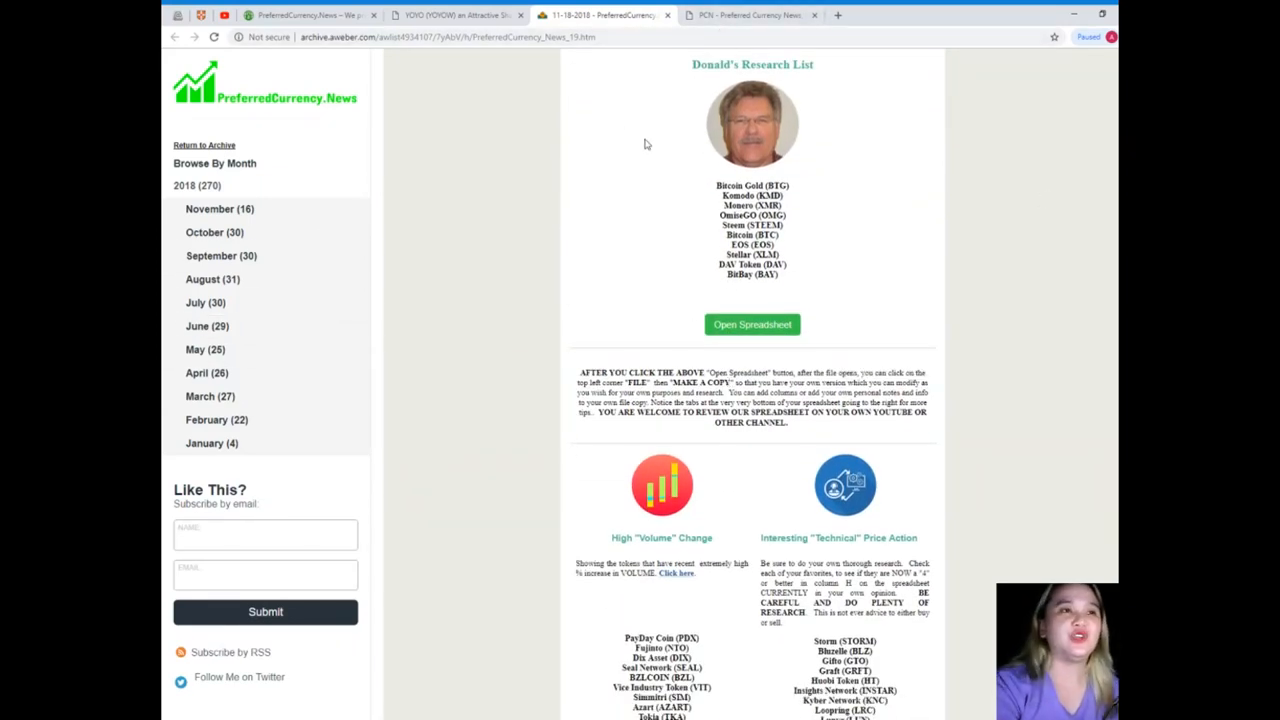
mouse_move(704, 242)
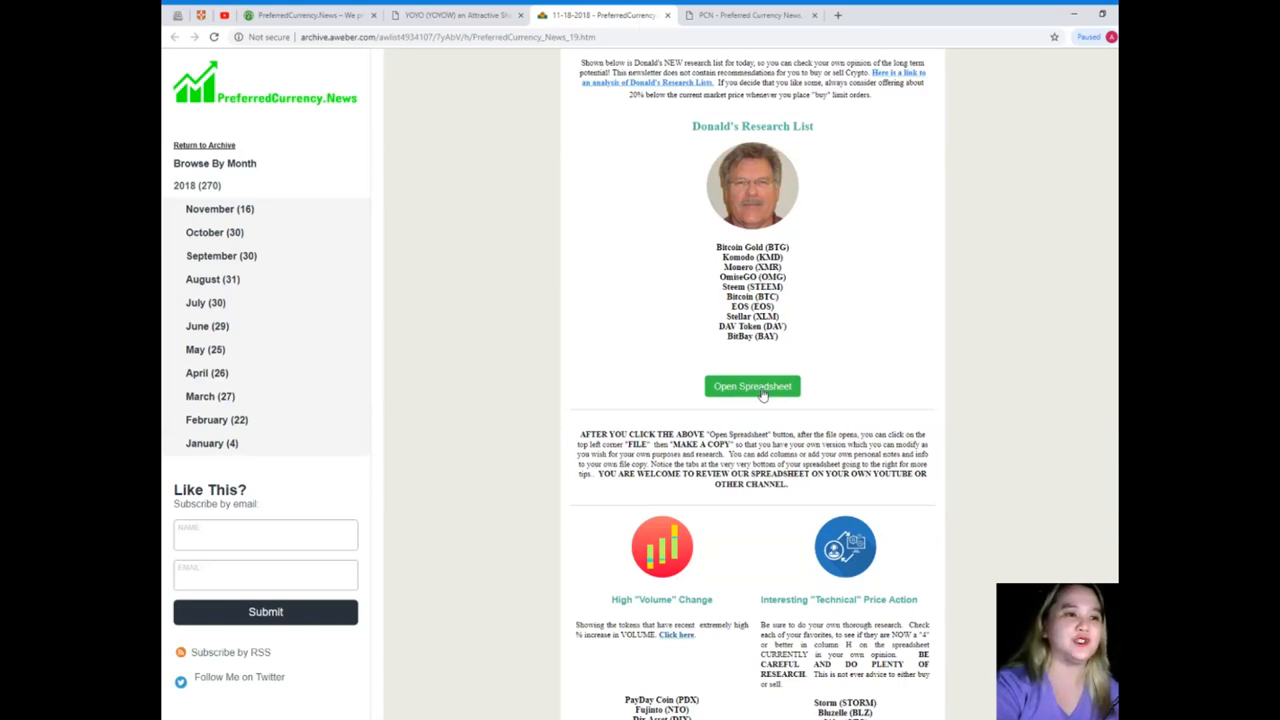
Open the 19 November 2018 research spreadsheet in Google Sheets and scroll its coin list
click(752, 386)
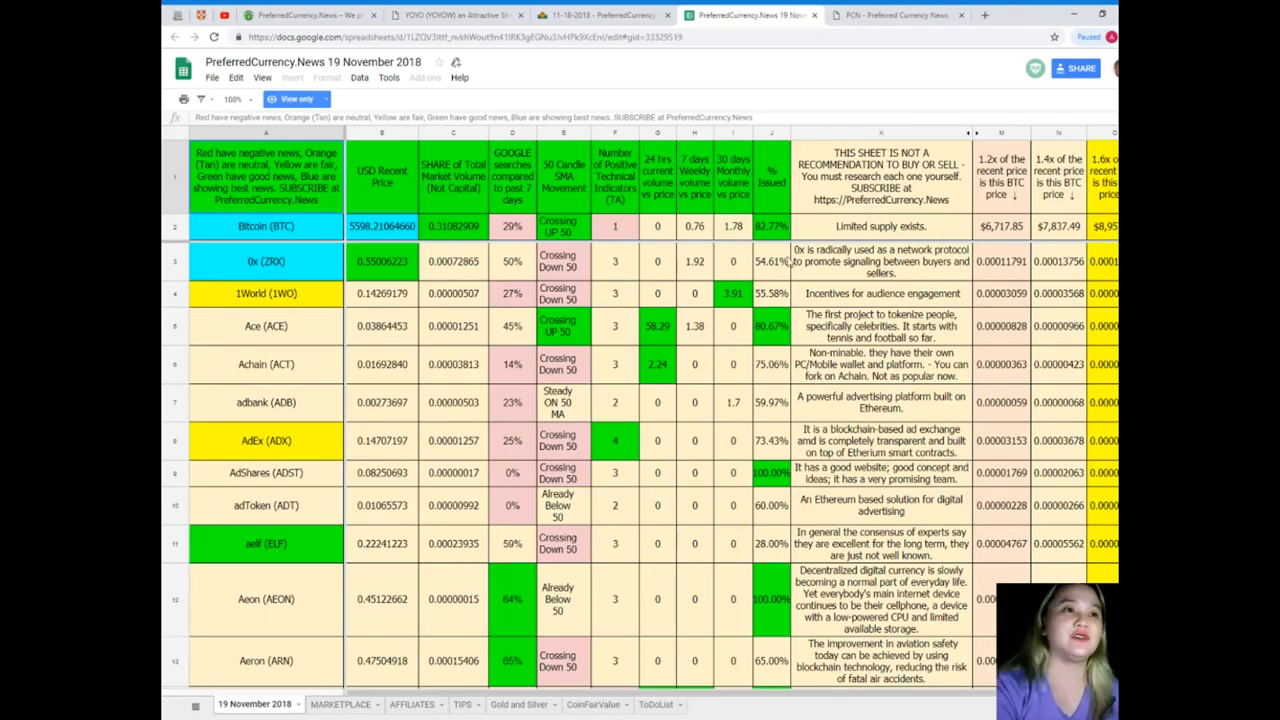
mouse_move(797, 274)
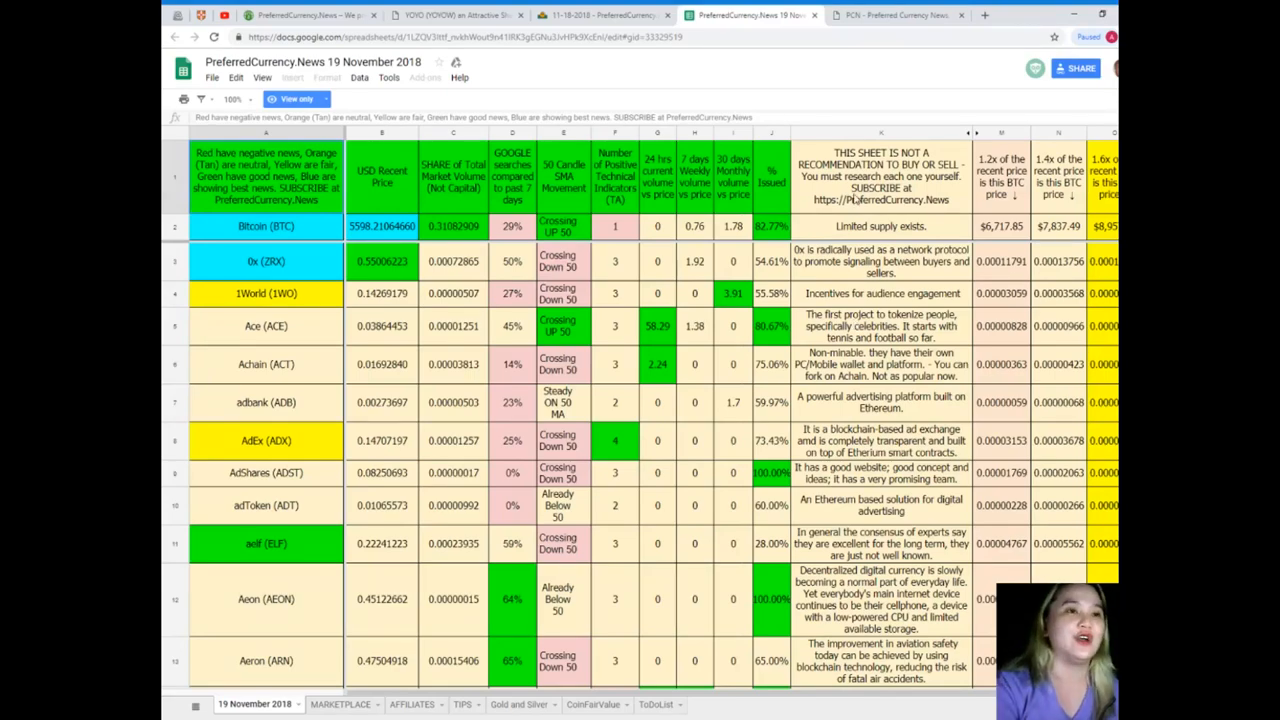
scroll(down, 3)
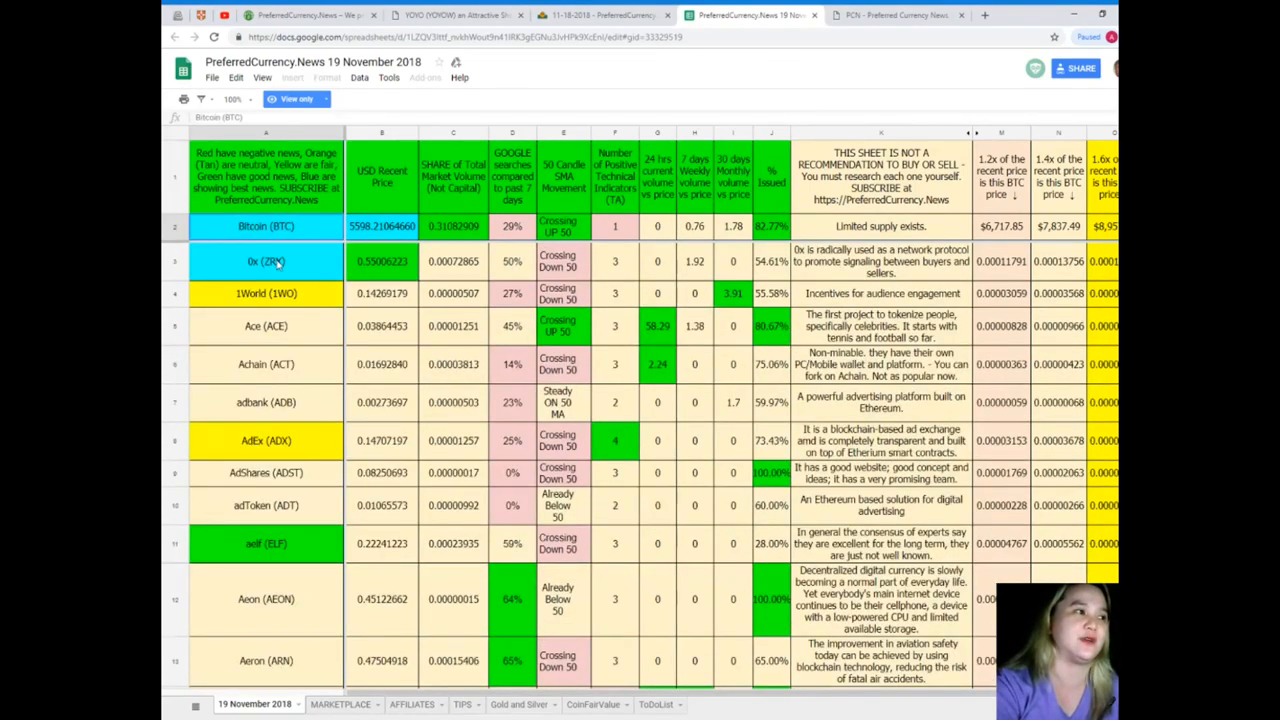
scroll(down, 3)
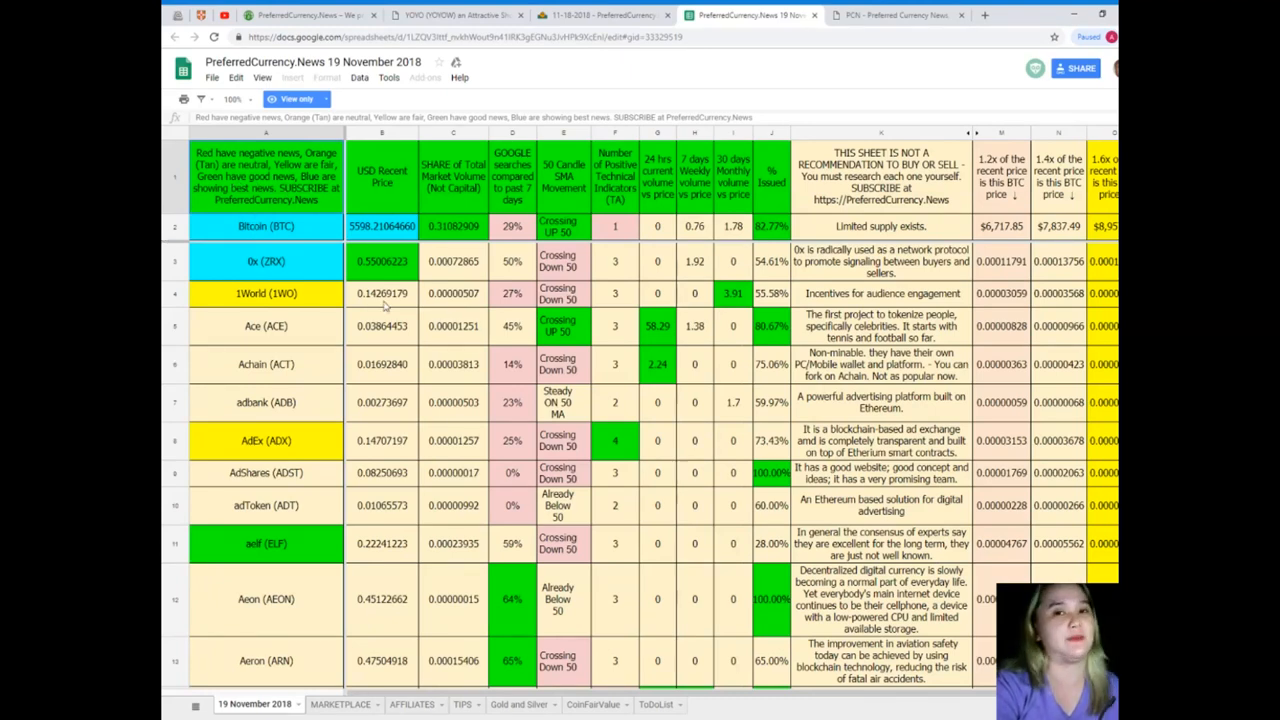
click(266, 227)
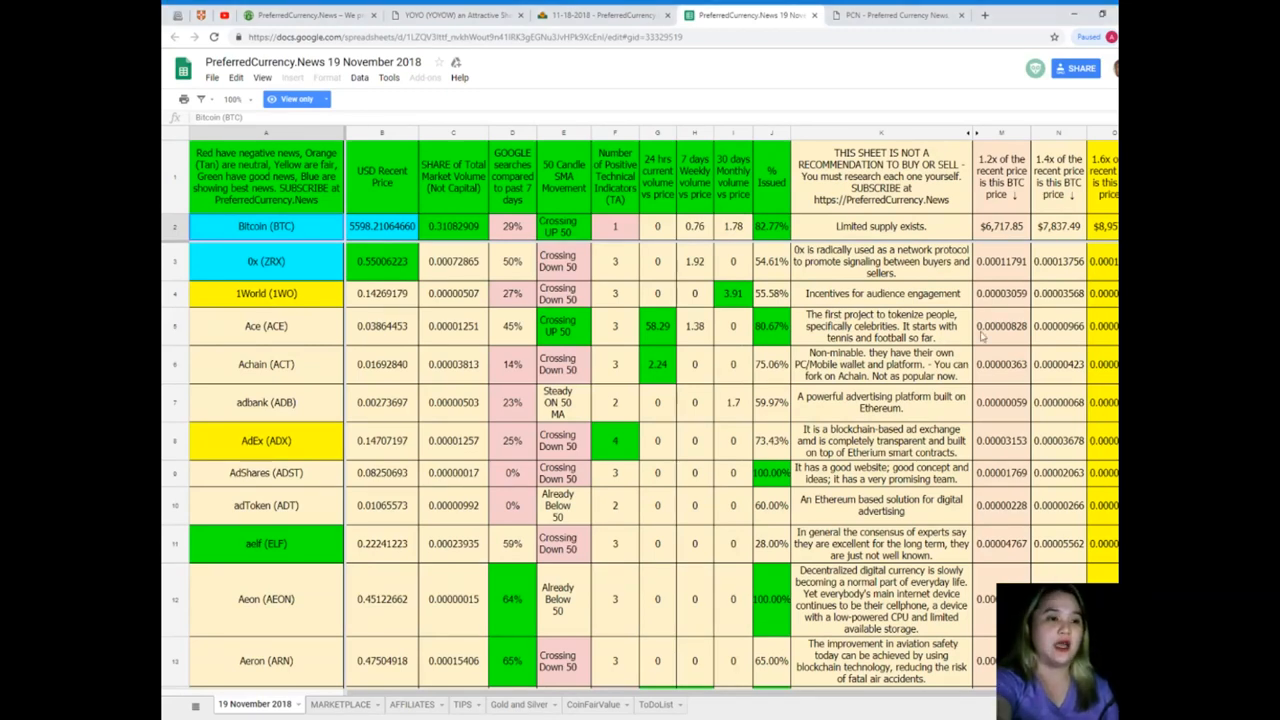
Scan the research sheet's coin list and start a Ctrl+F search for EOS
scroll(down, 3)
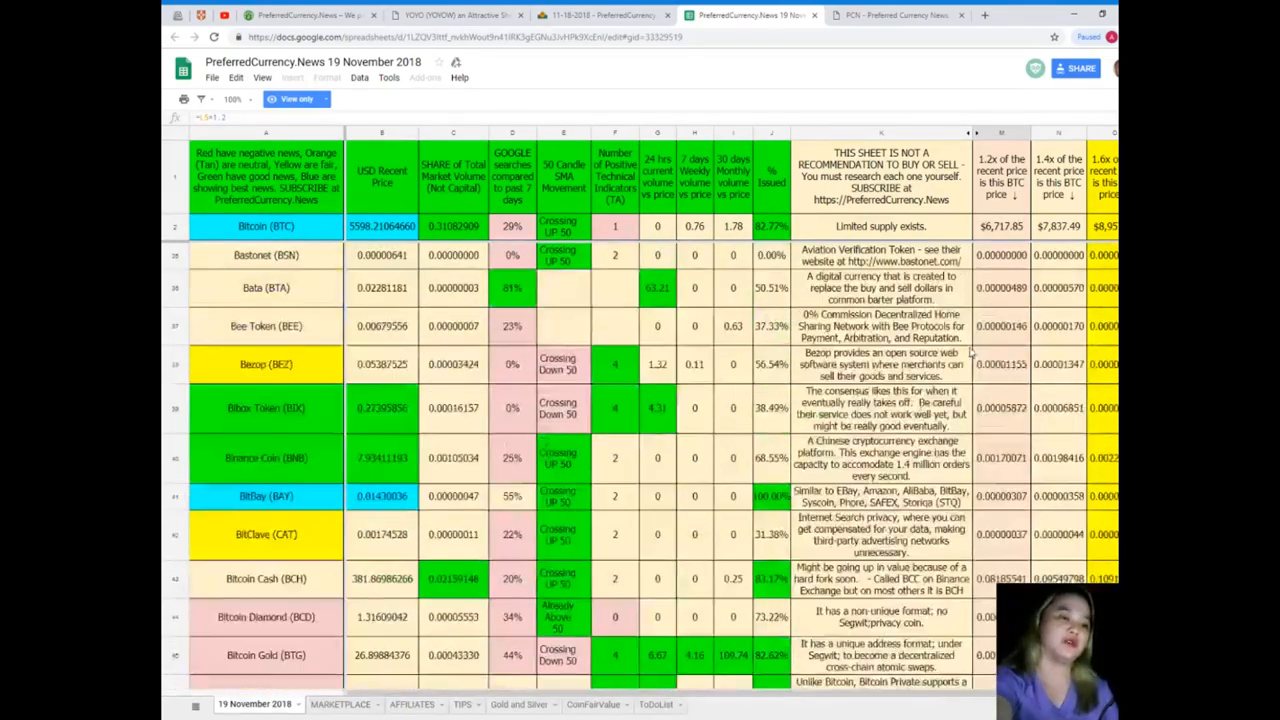
scroll(down, 3)
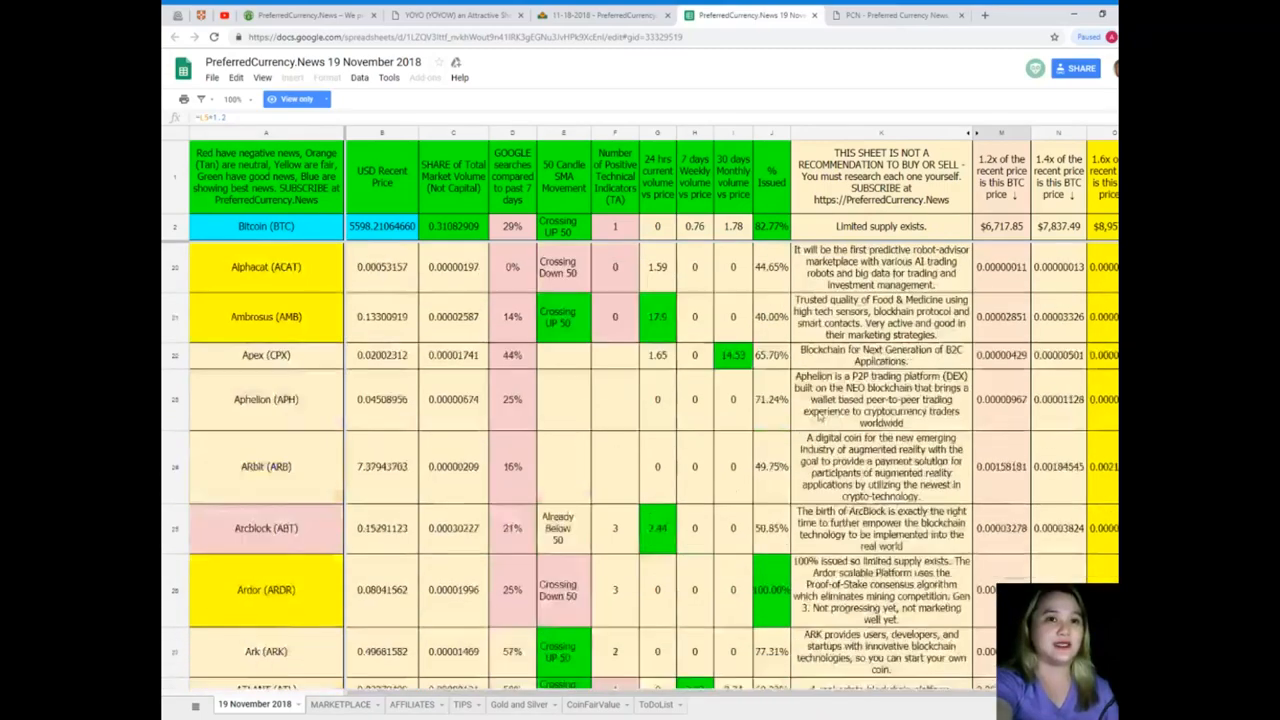
scroll(up, 3)
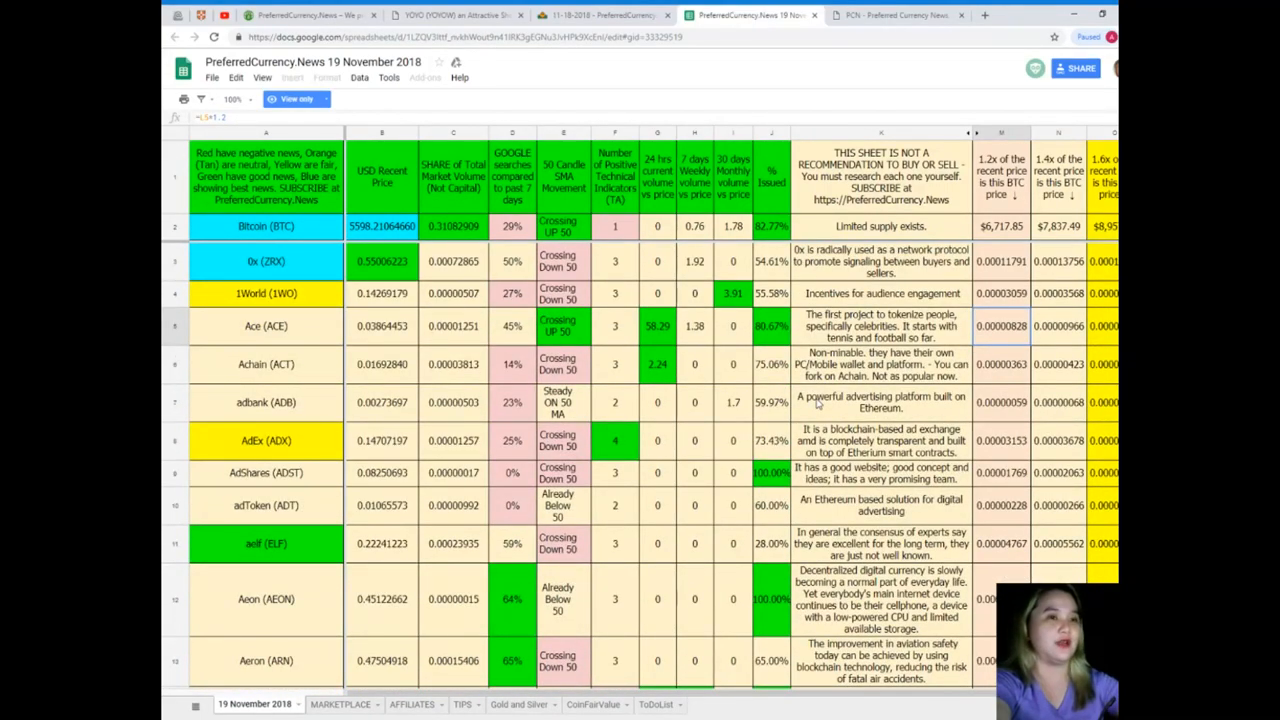
key(Ctrl+f)
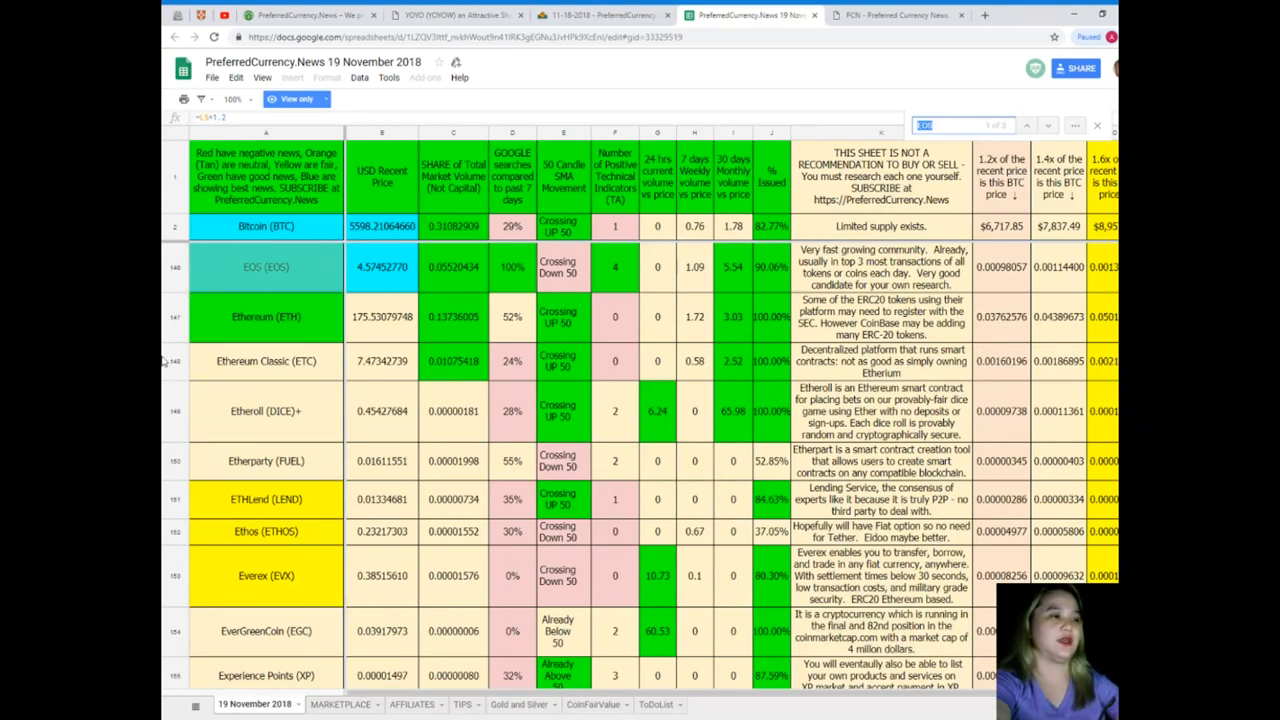
mouse_move(331, 239)
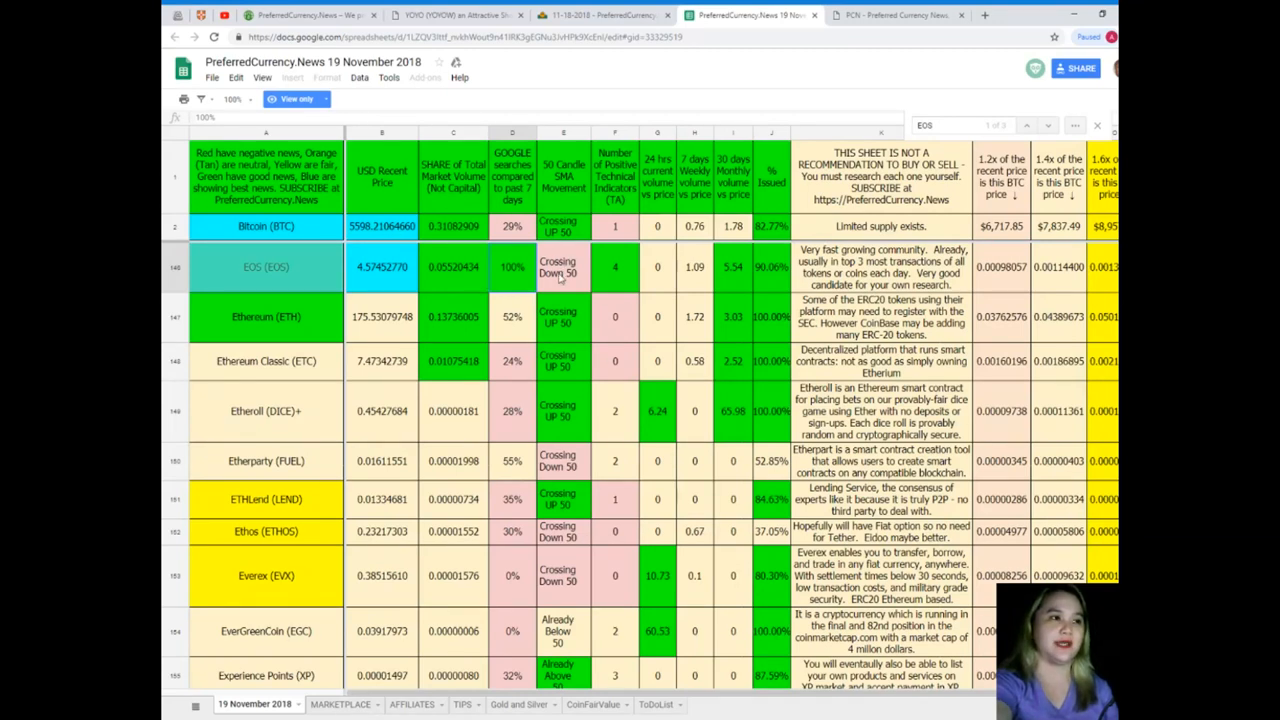
click(614, 362)
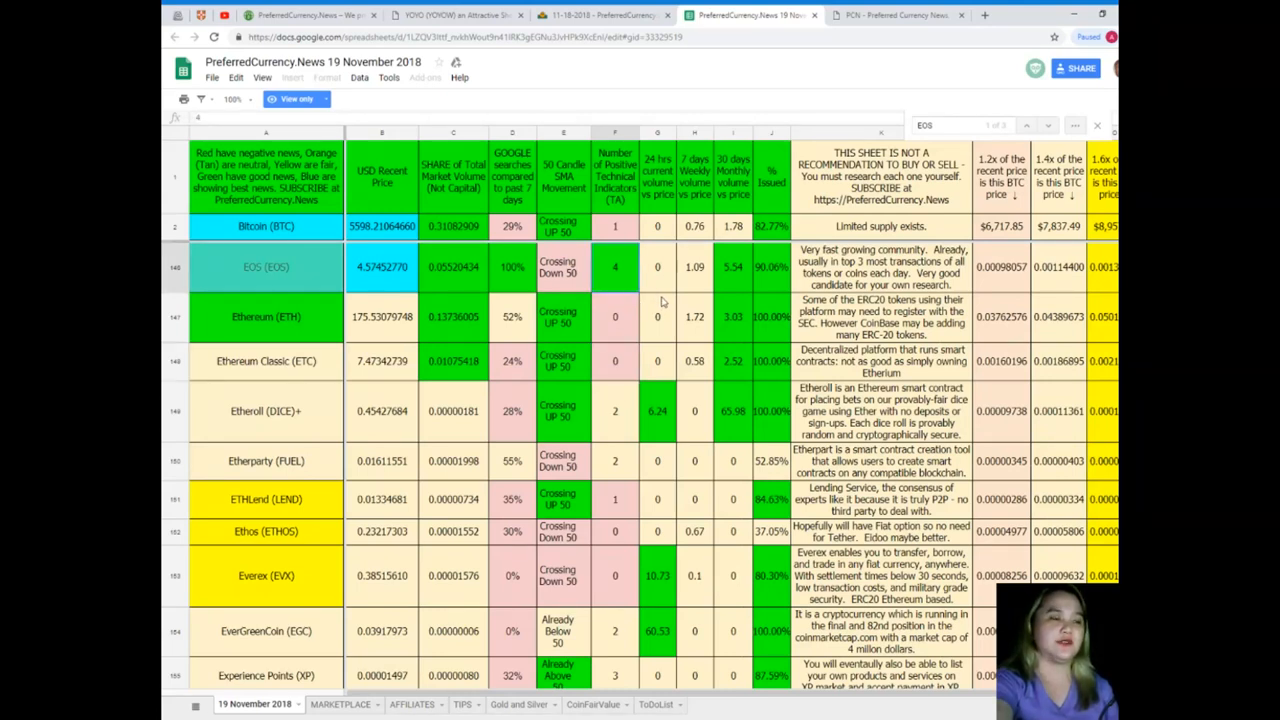
mouse_move(658, 300)
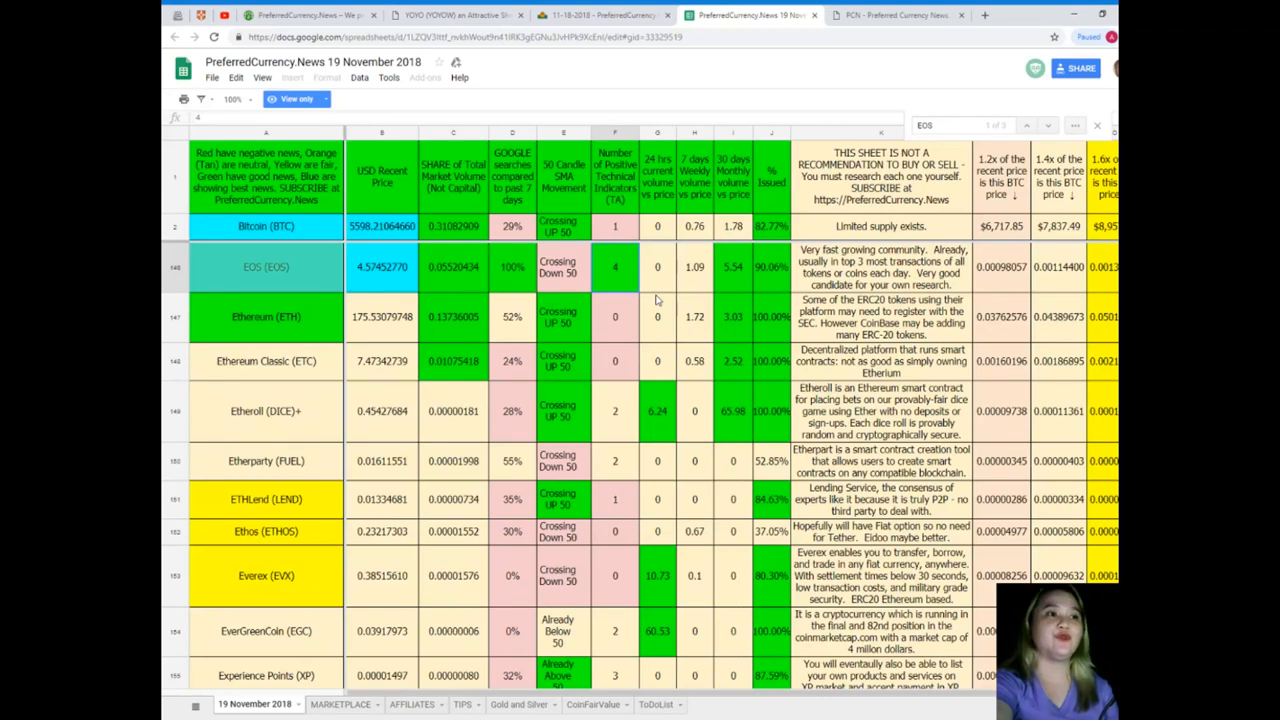
click(657, 267)
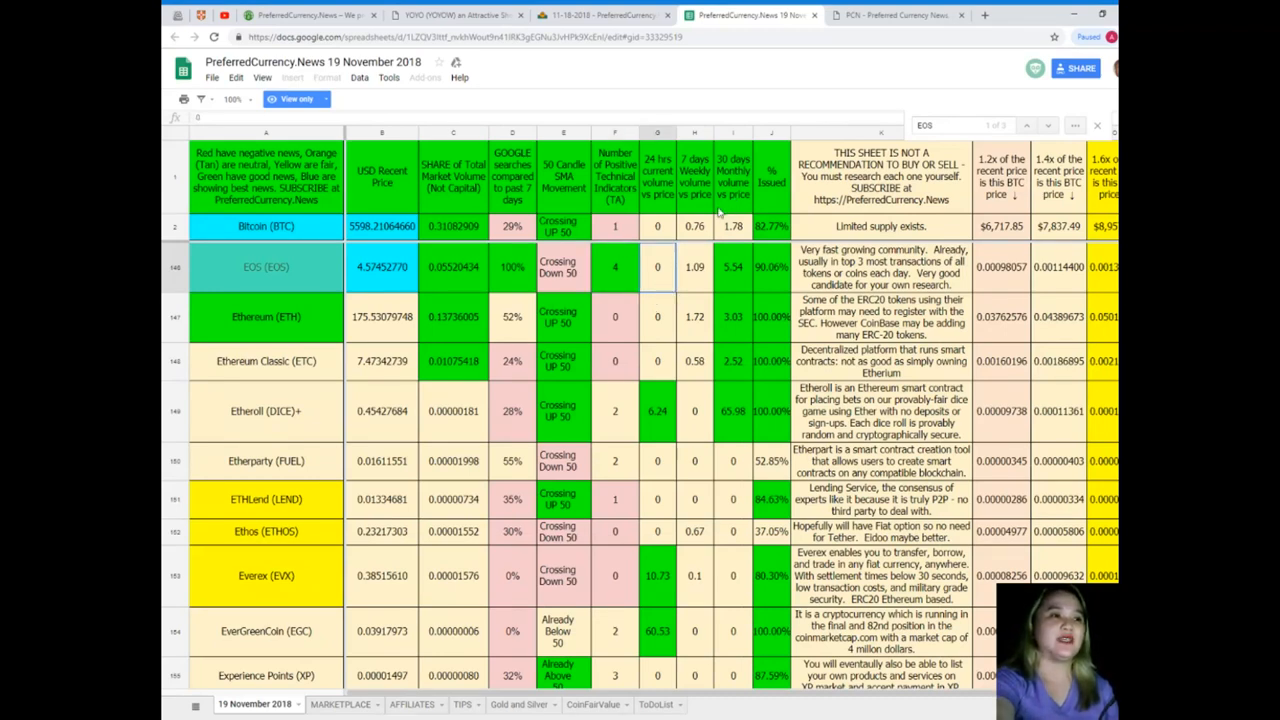
click(695, 266)
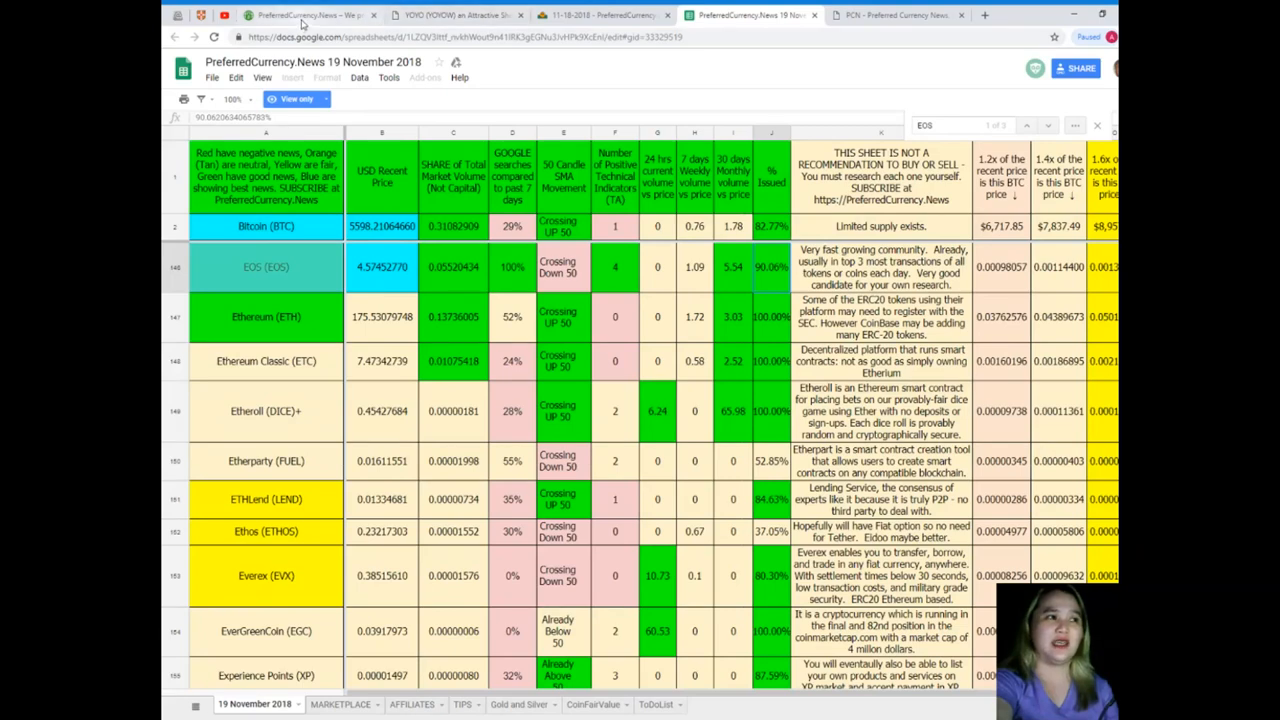
click(310, 18)
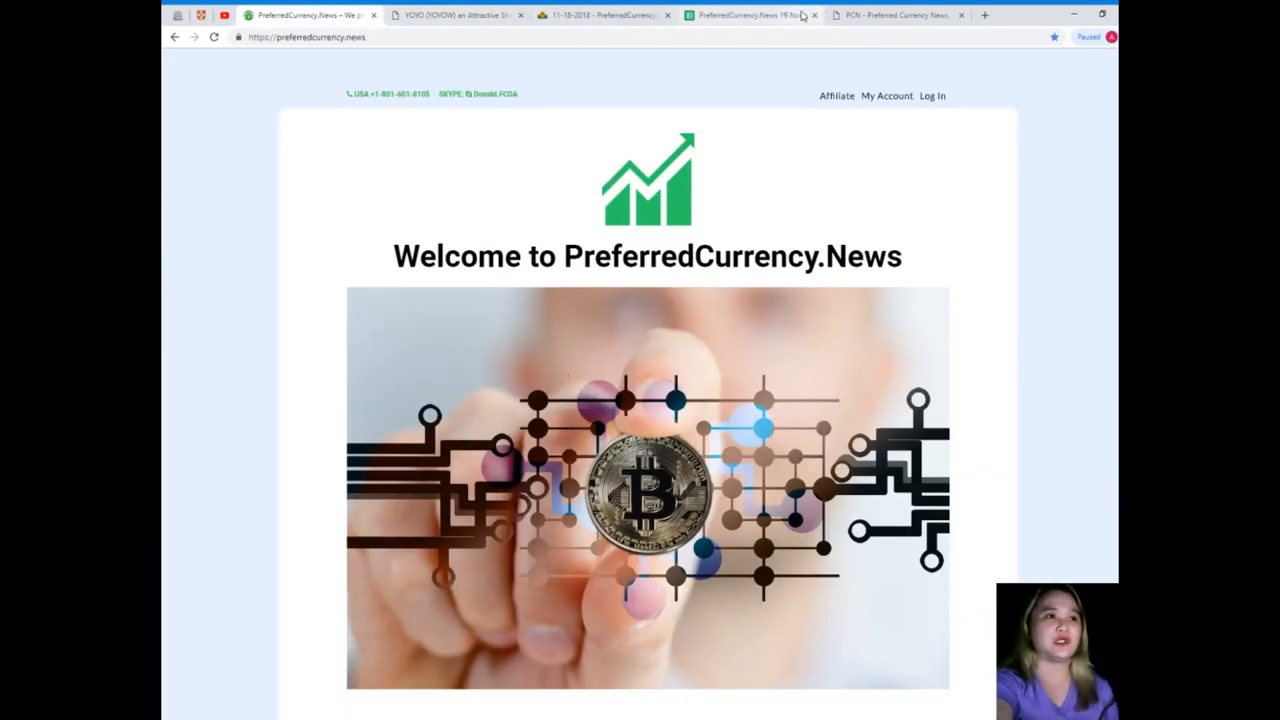
click(750, 15)
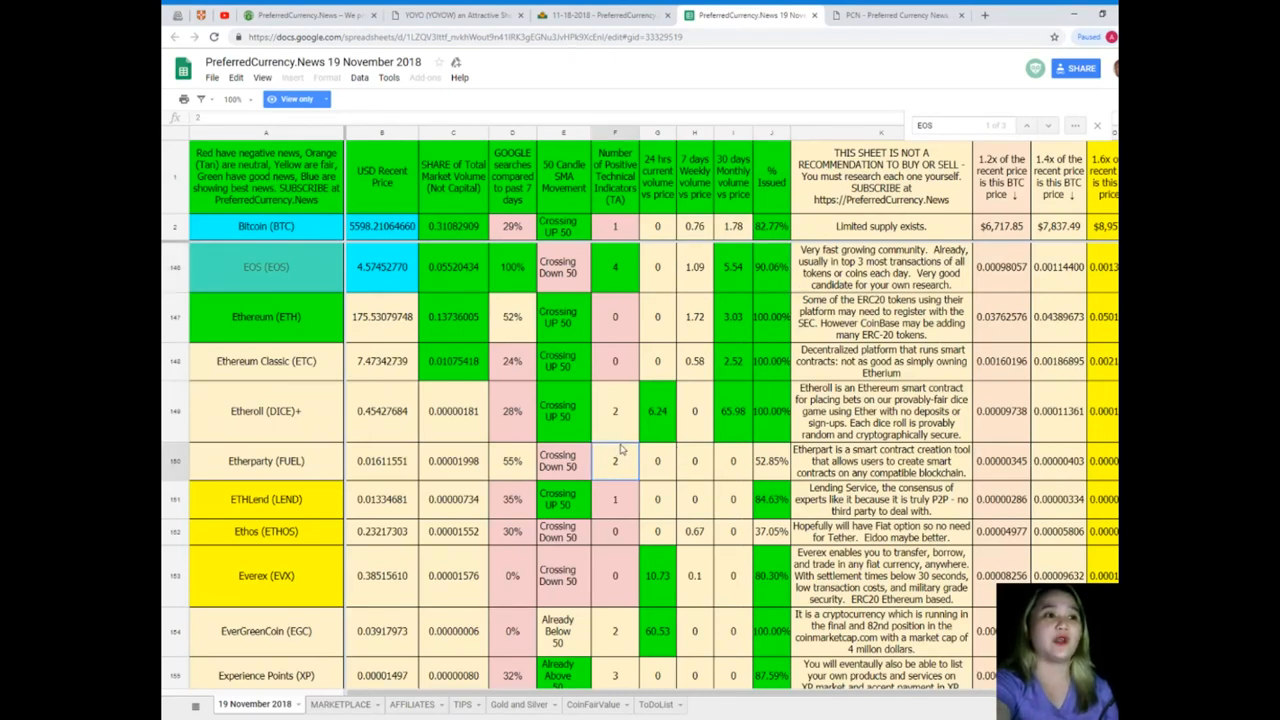